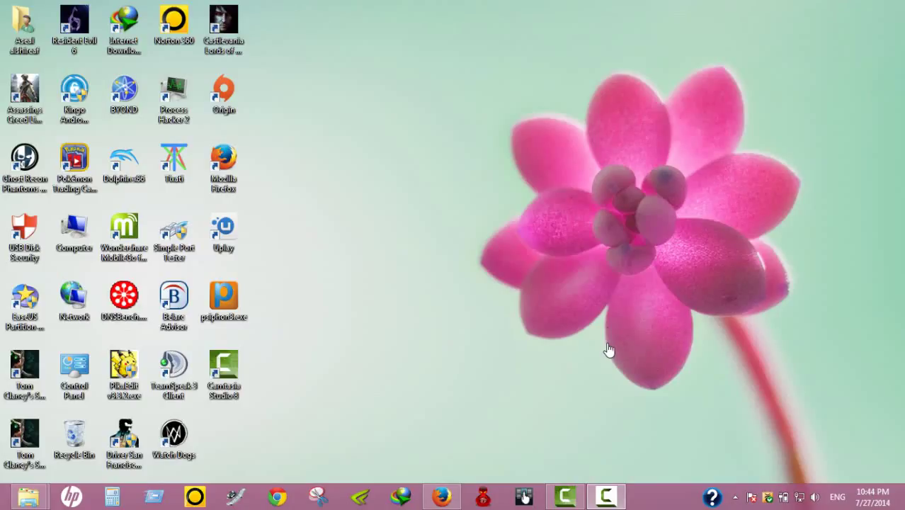
mouse_move(309, 79)
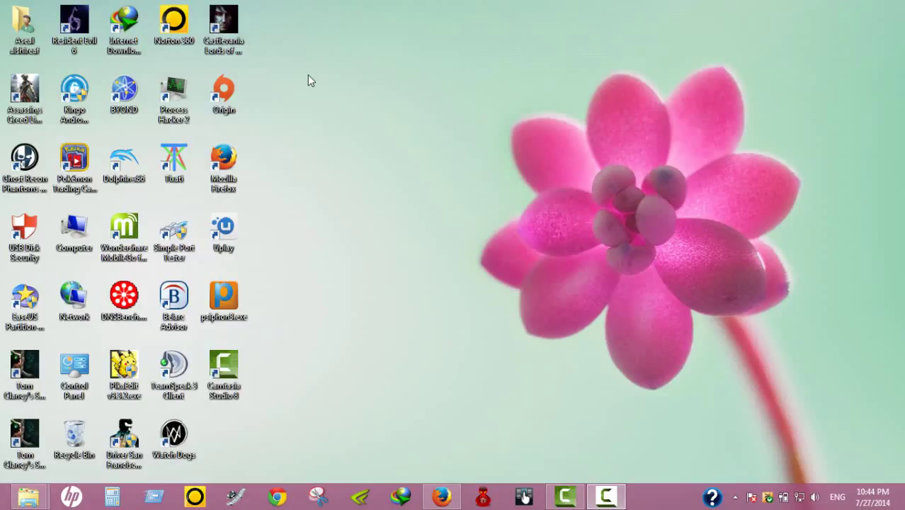
mouse_move(357, 38)
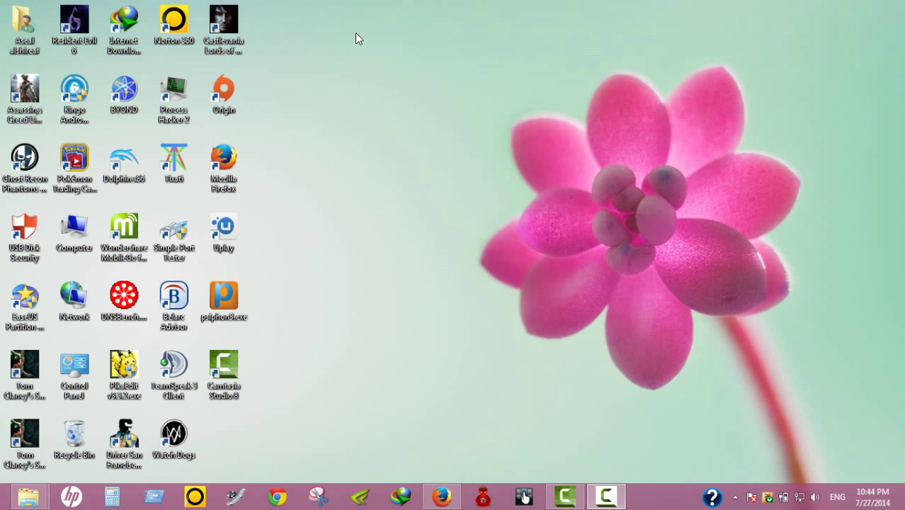
mouse_move(347, 117)
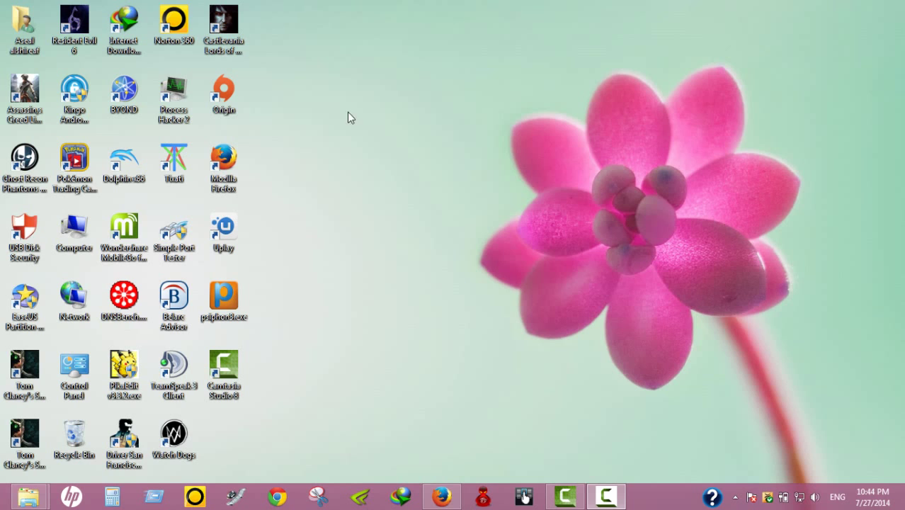
- Restore Firefox from the taskbar onto the dwc_network_server_emulator Compatibility wiki page
left_click(441, 495)
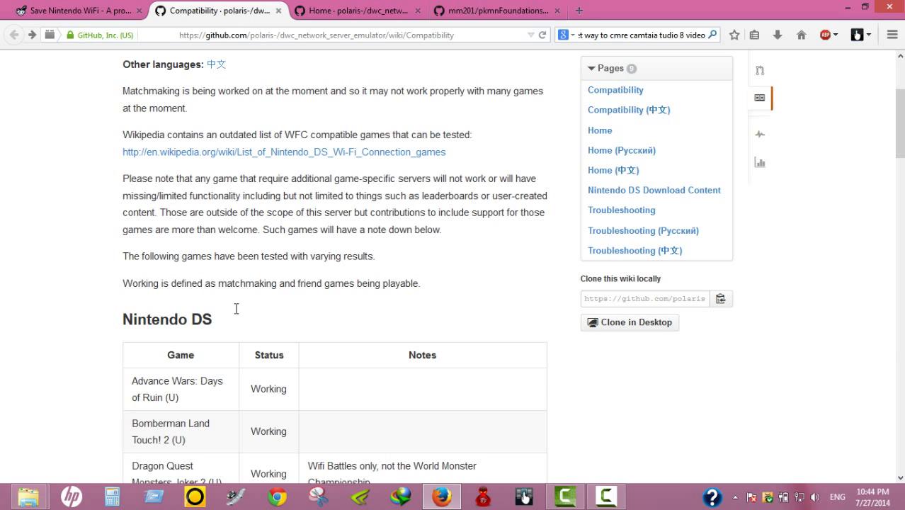
scroll("up", 3)
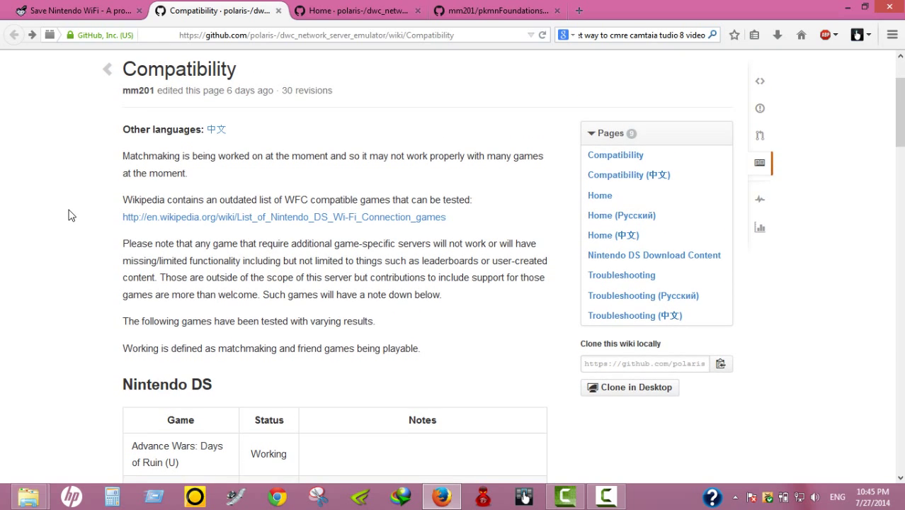
mouse_move(347, 319)
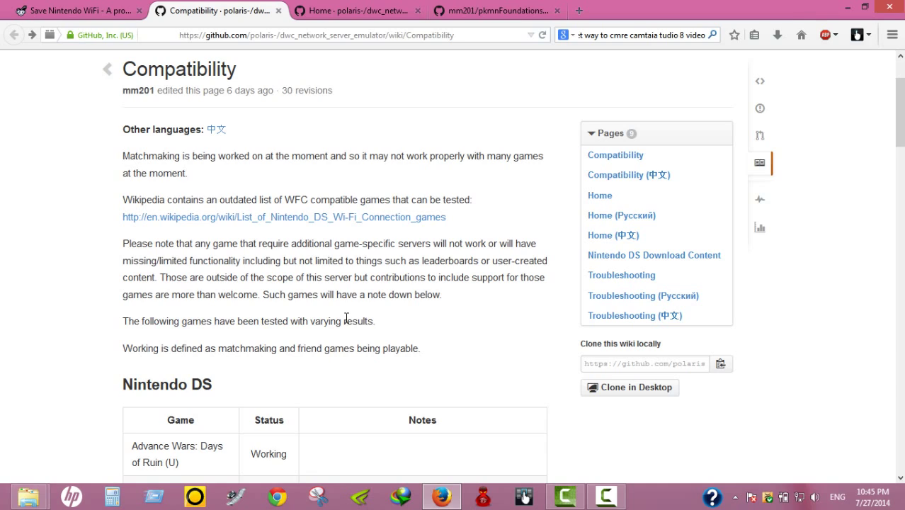
mouse_move(79, 256)
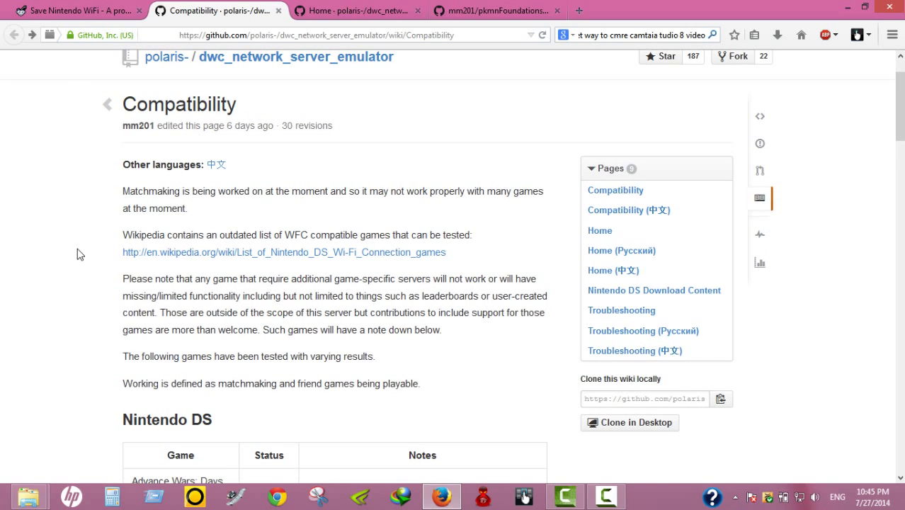
mouse_move(847, 6)
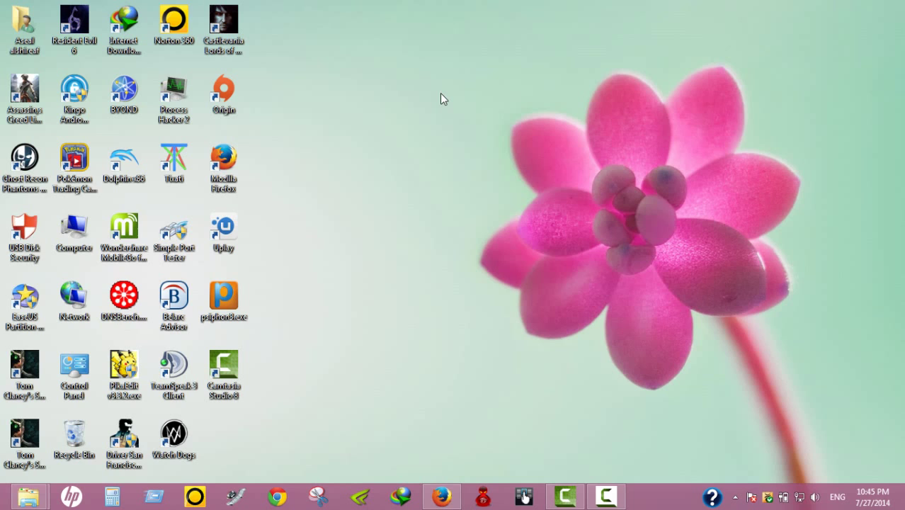
mouse_move(452, 265)
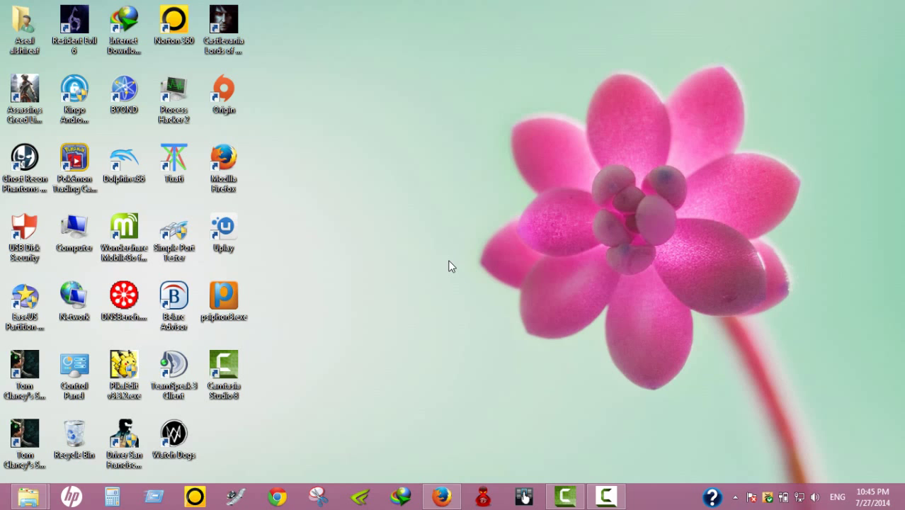
left_click(441, 496)
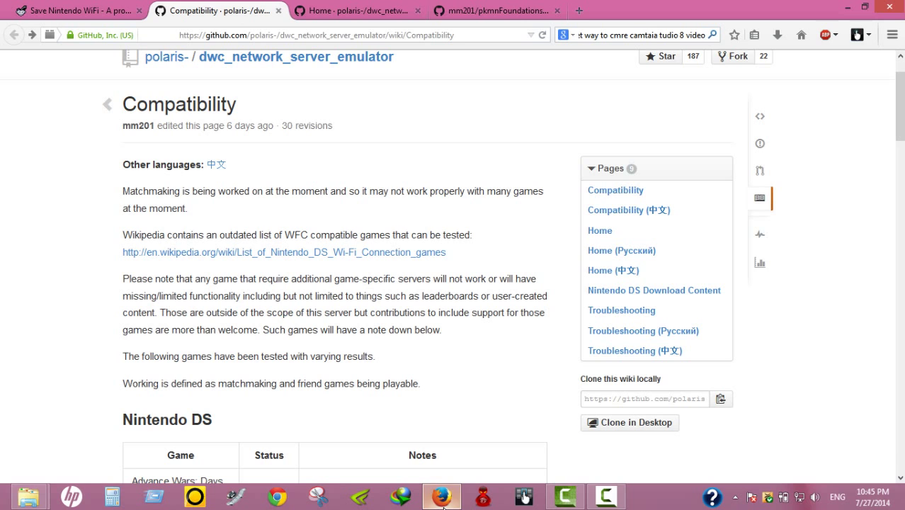
mouse_move(92, 284)
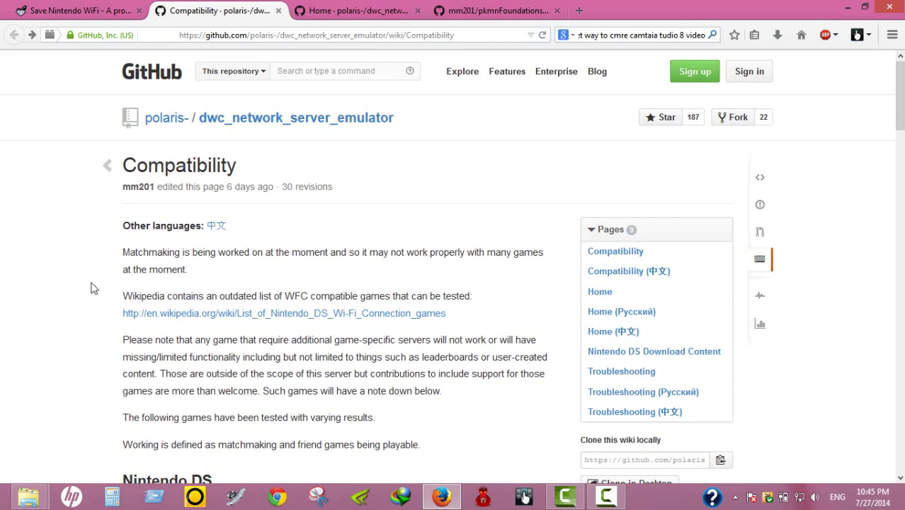
mouse_move(107, 165)
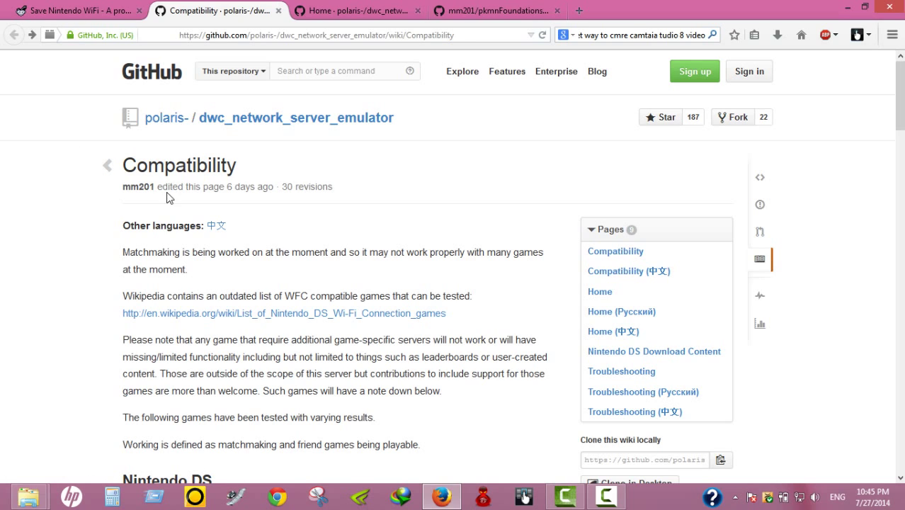
mouse_move(67, 204)
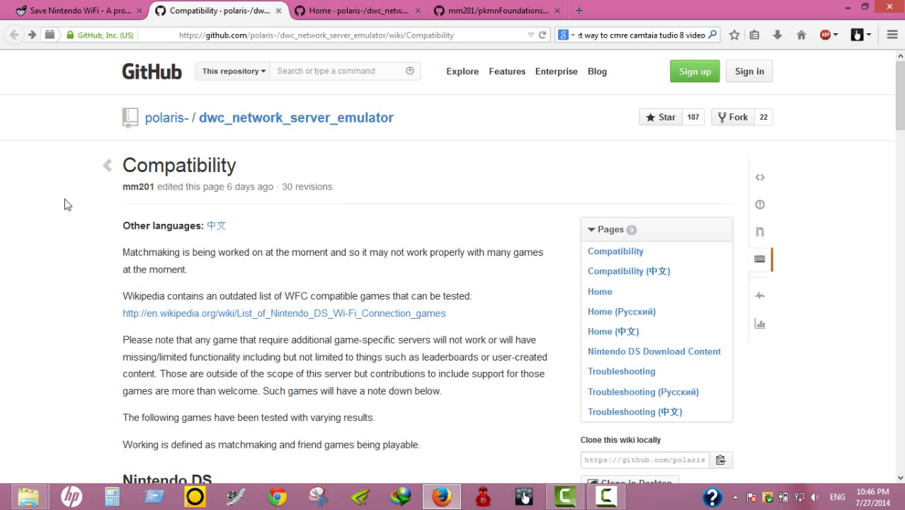
- Scroll to the Nintendo DS table and highlight Mario Kart DS's 'emulators do not work' note
scroll("down", 3)
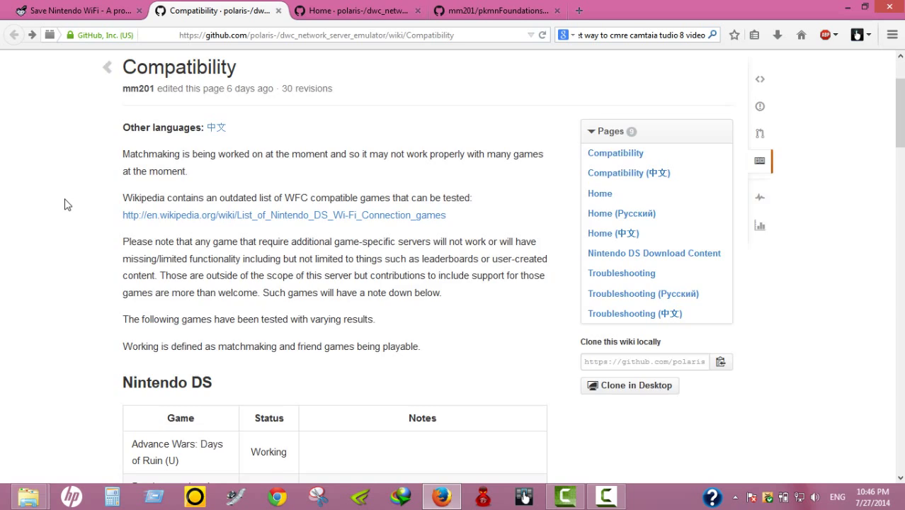
scroll("down", 3)
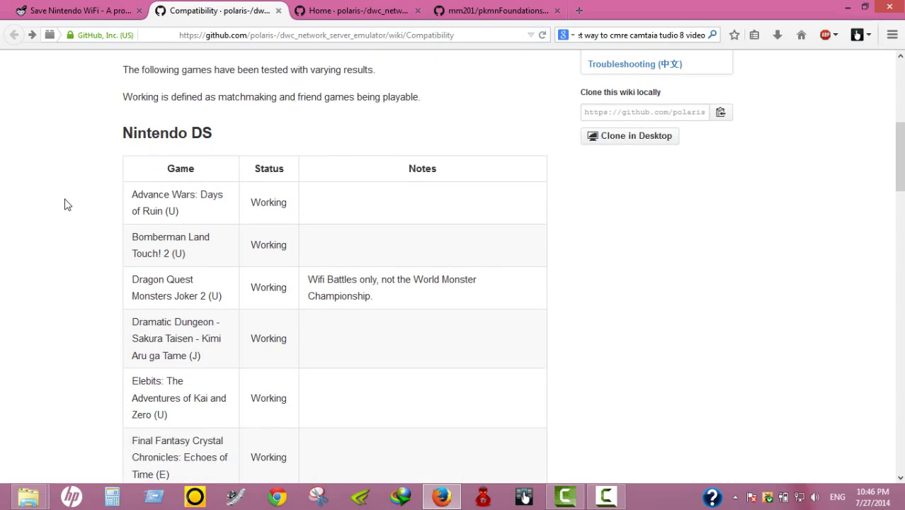
scroll("down", 3)
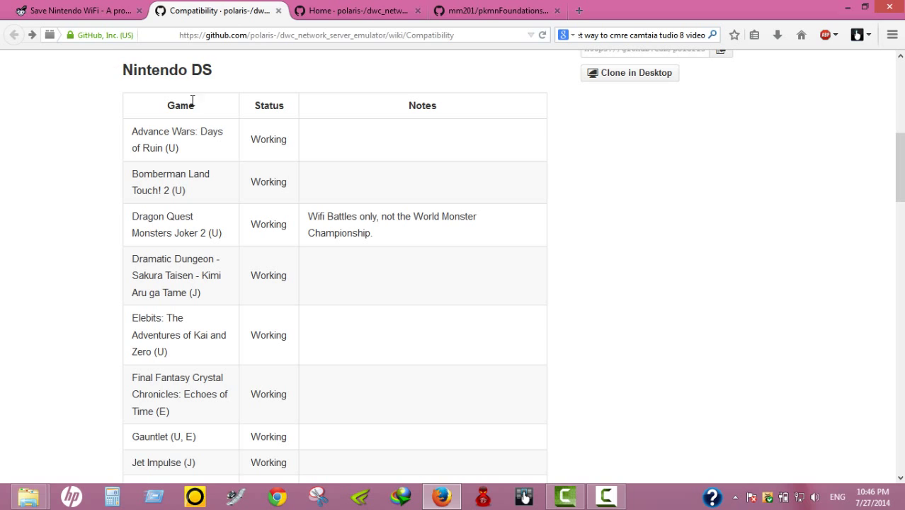
mouse_move(111, 155)
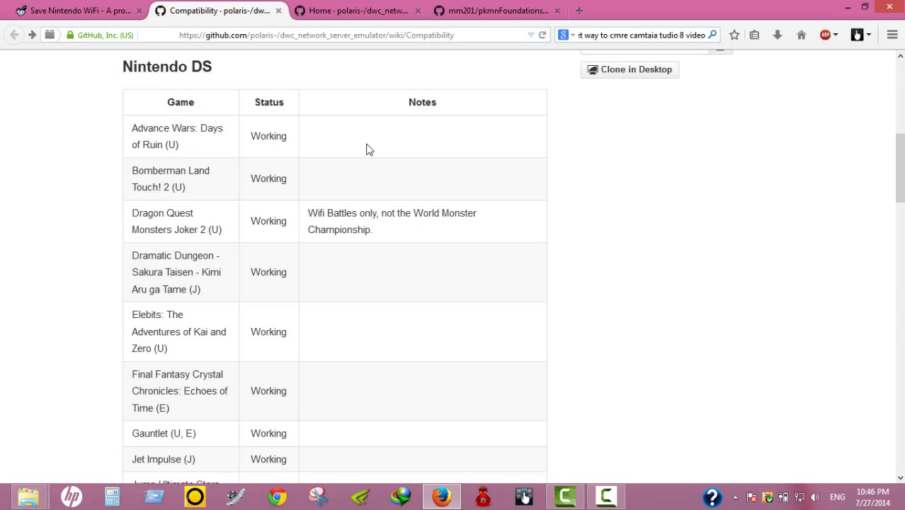
scroll("down", 3)
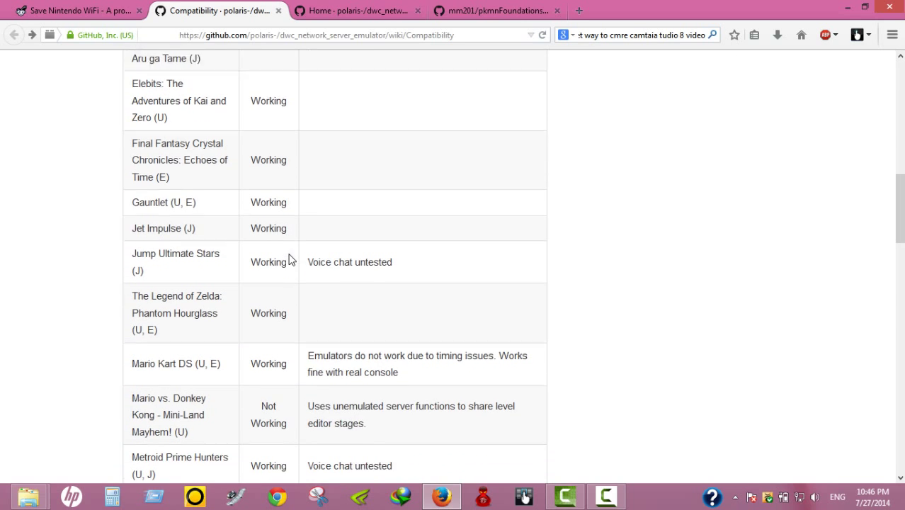
scroll("down", 3)
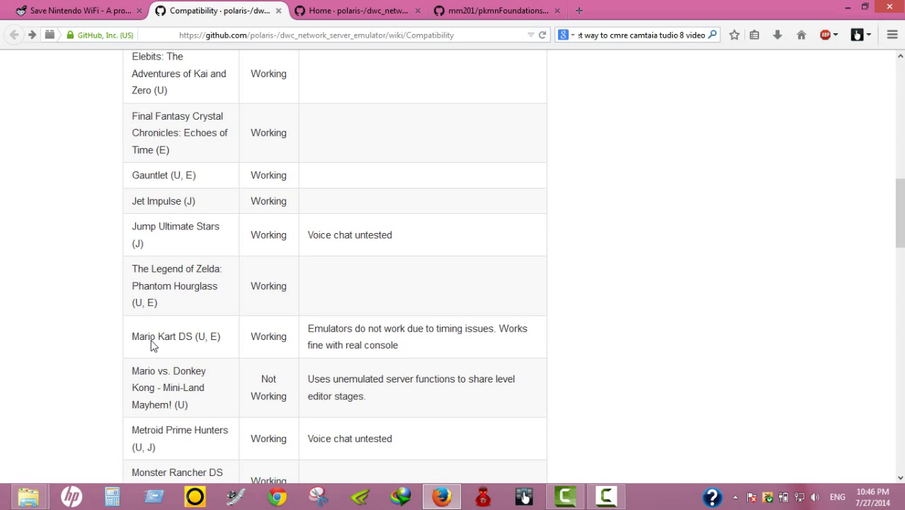
scroll("down", 3)
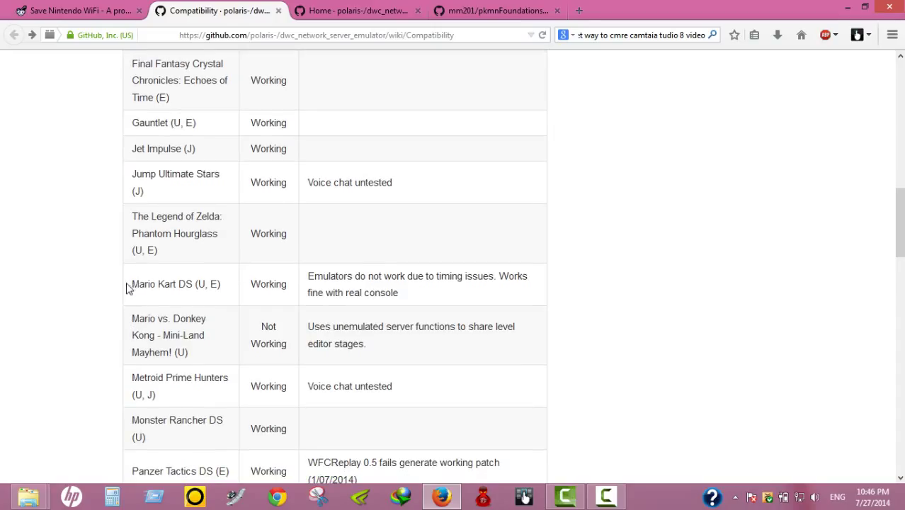
double_click(174, 284)
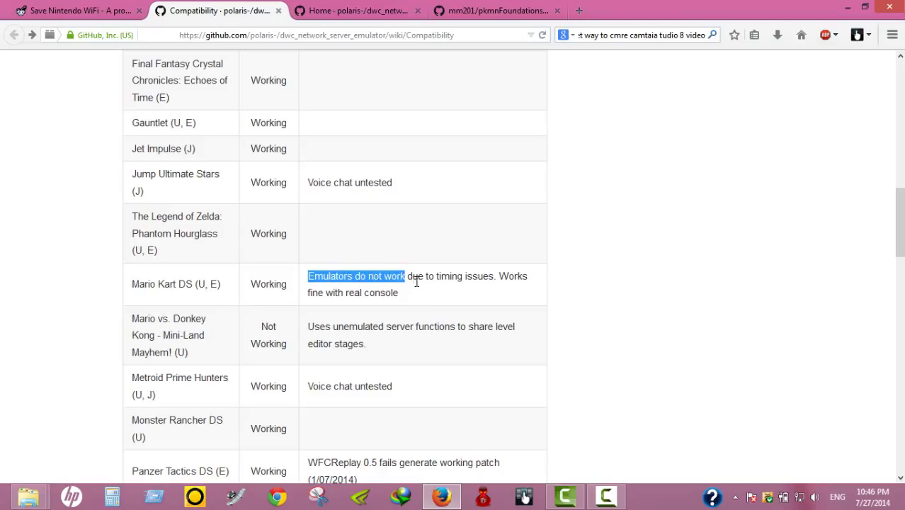
double_click(380, 292)
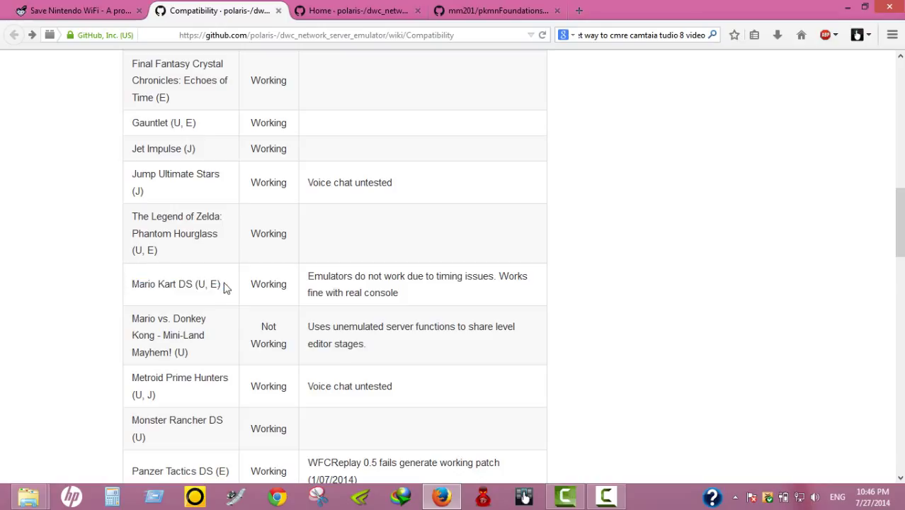
mouse_move(298, 312)
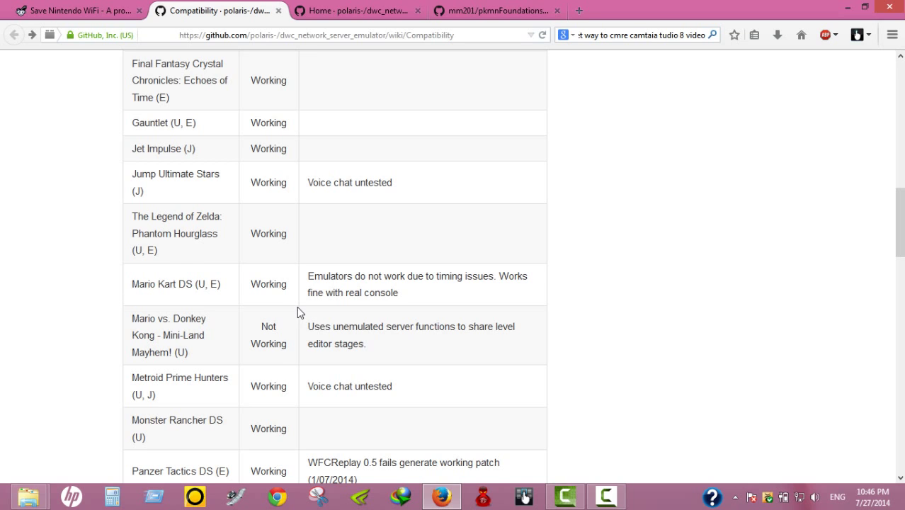
mouse_move(100, 300)
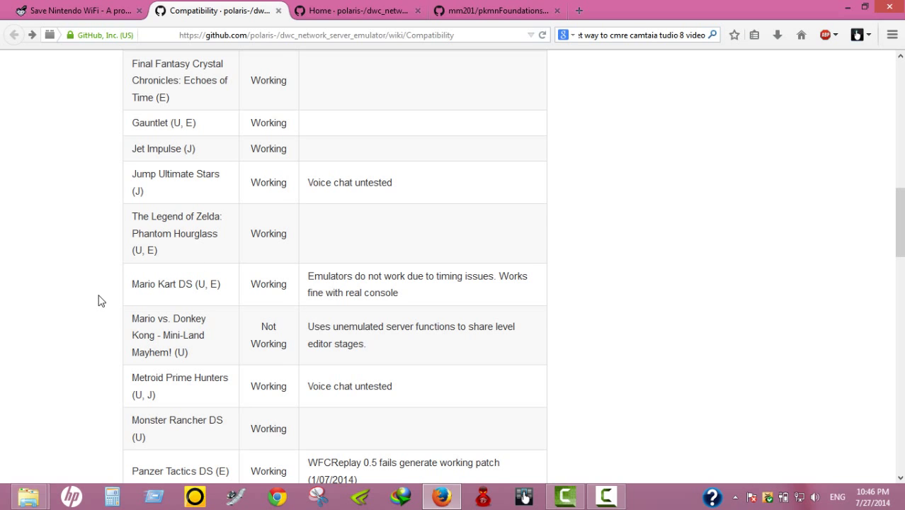
- Scroll to the Pokémon Black/White, Diamond and Platinum rows and highlight 'Pokémon'
scroll("down", 3)
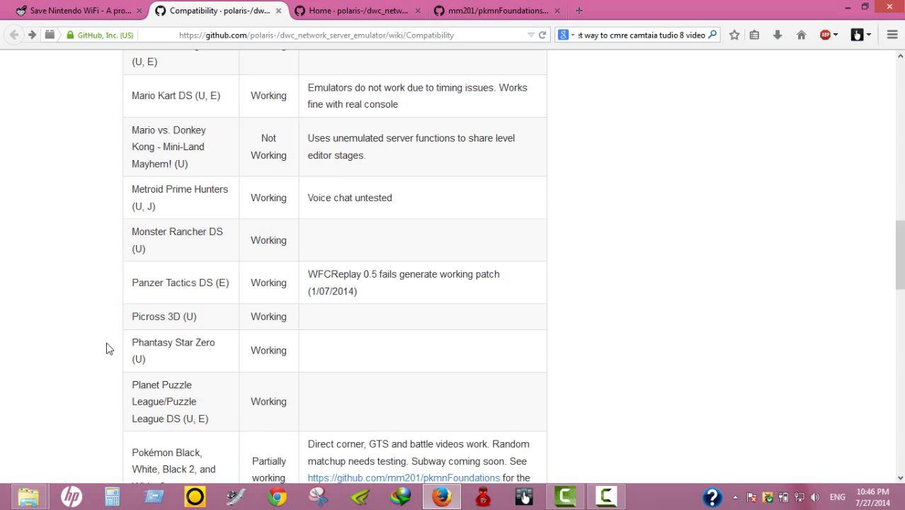
scroll("down", 3)
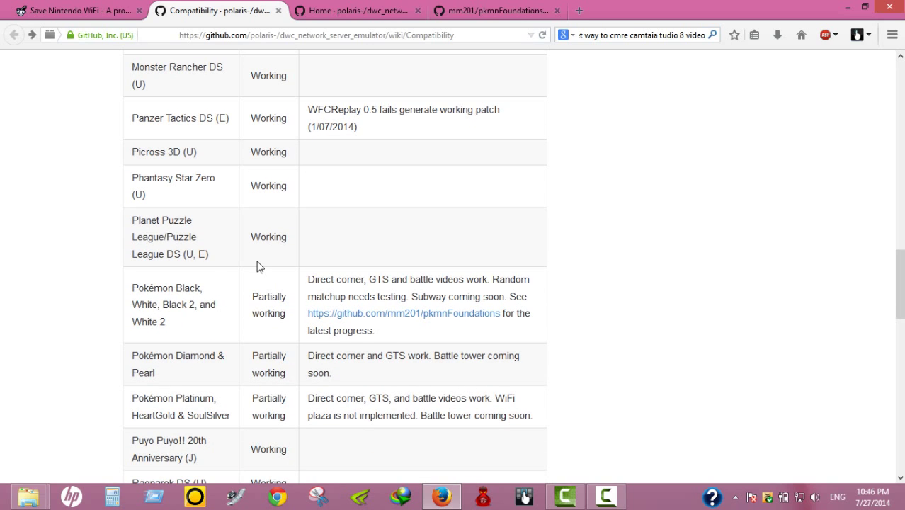
scroll("down", 3)
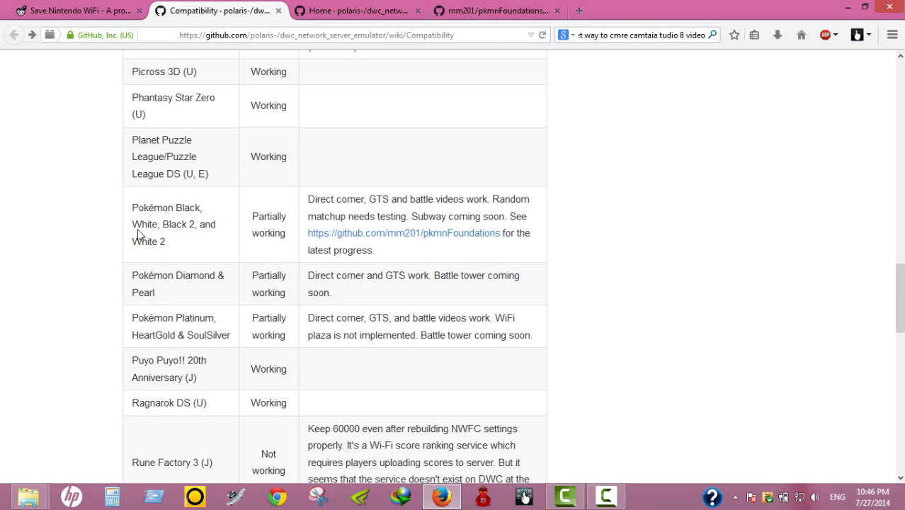
left_click_drag(132, 207, 182, 224)
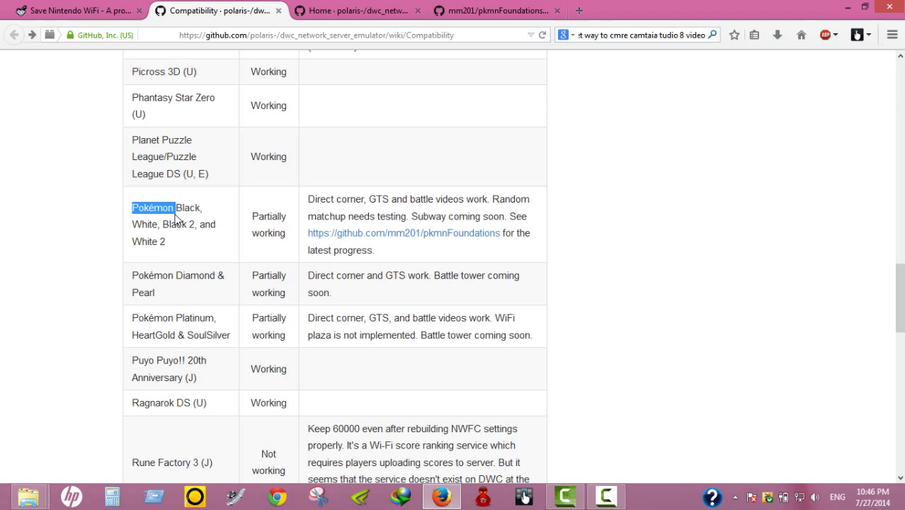
left_click(153, 208)
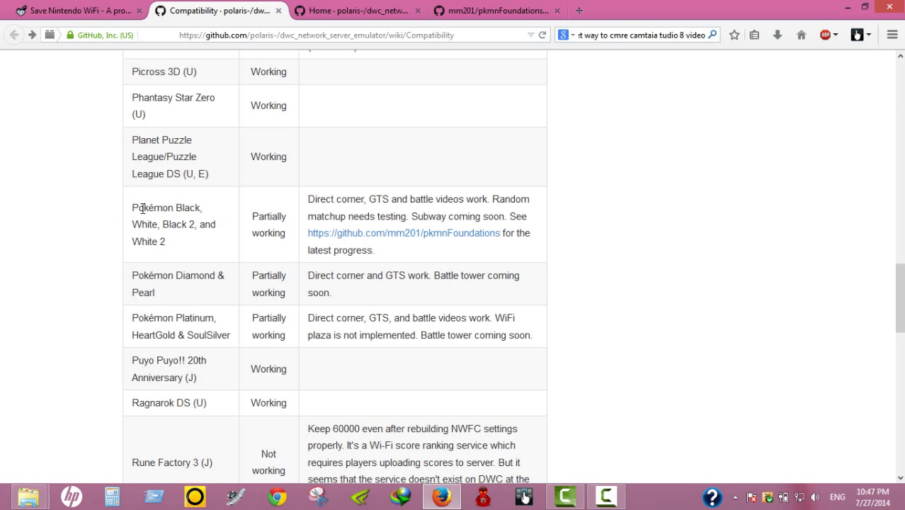
double_click(146, 208)
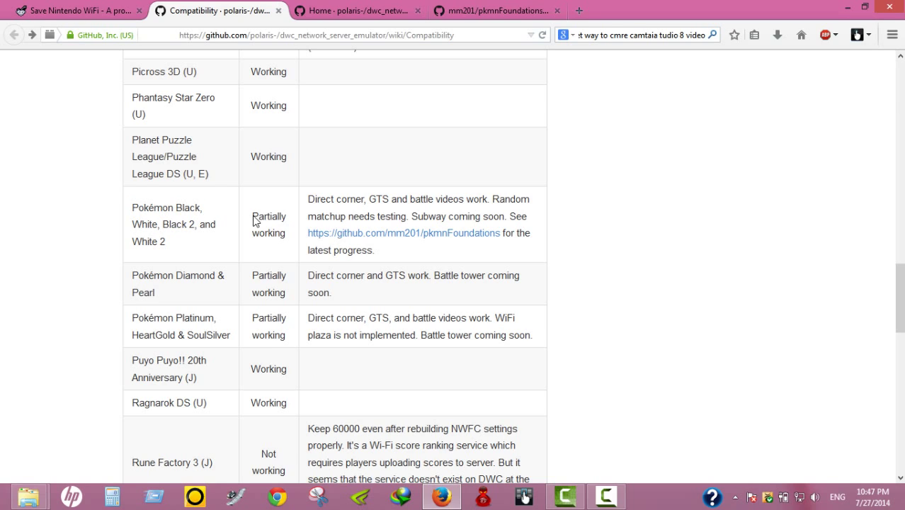
mouse_move(272, 230)
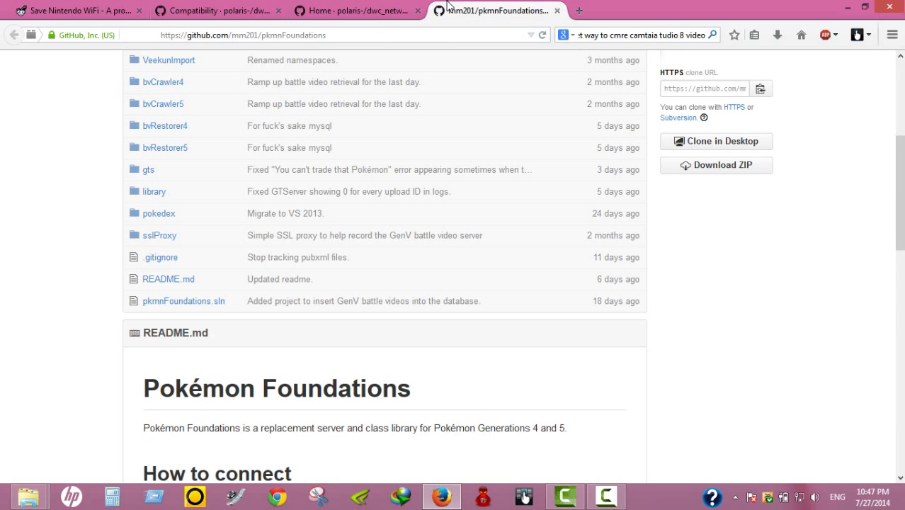
- Scroll the pkmnFoundations README to its What works and What doesn't lists
scroll("down", 3)
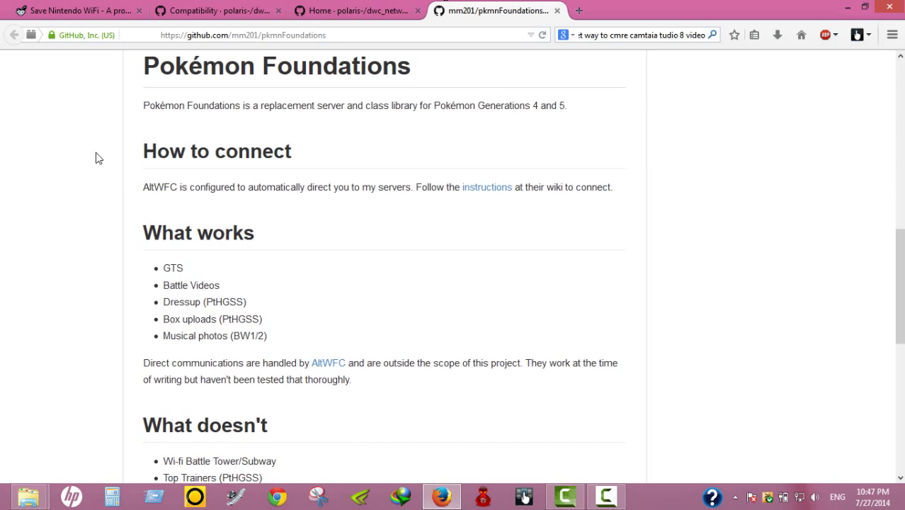
scroll("down", 3)
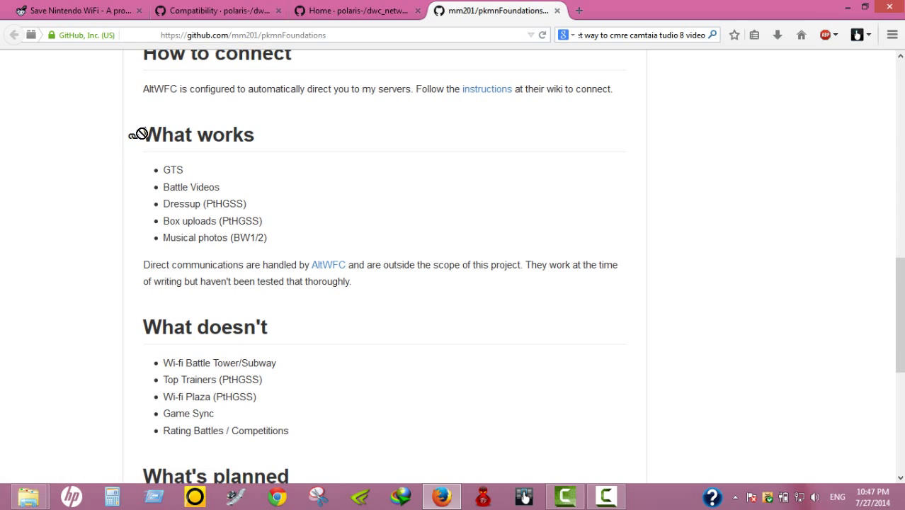
mouse_move(168, 177)
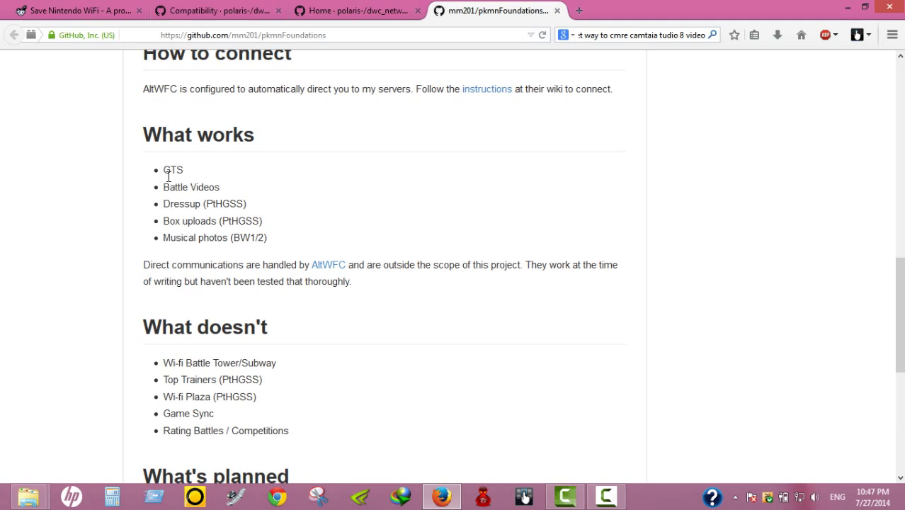
left_click_drag(165, 170, 218, 187)
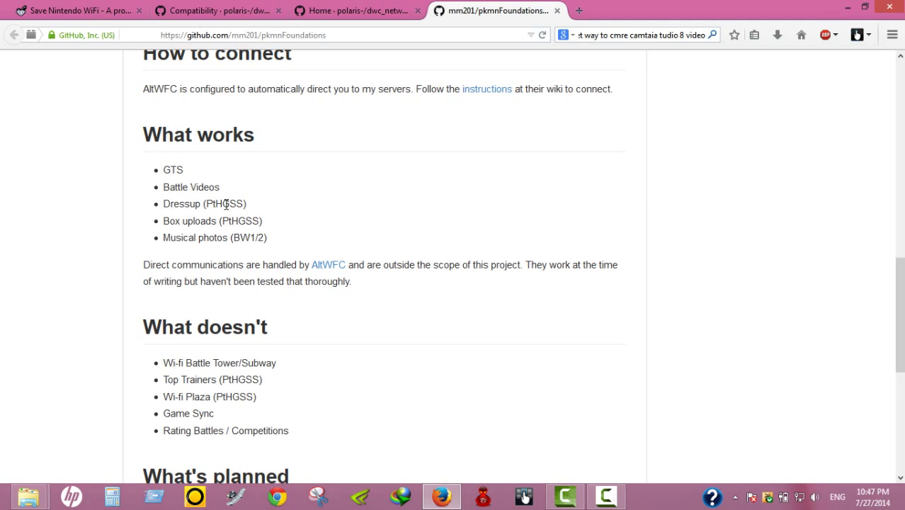
mouse_move(163, 223)
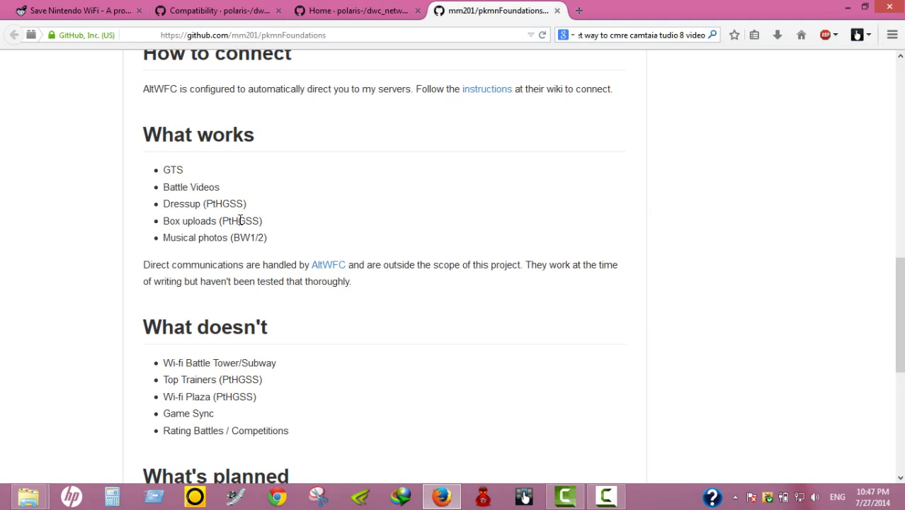
mouse_move(204, 235)
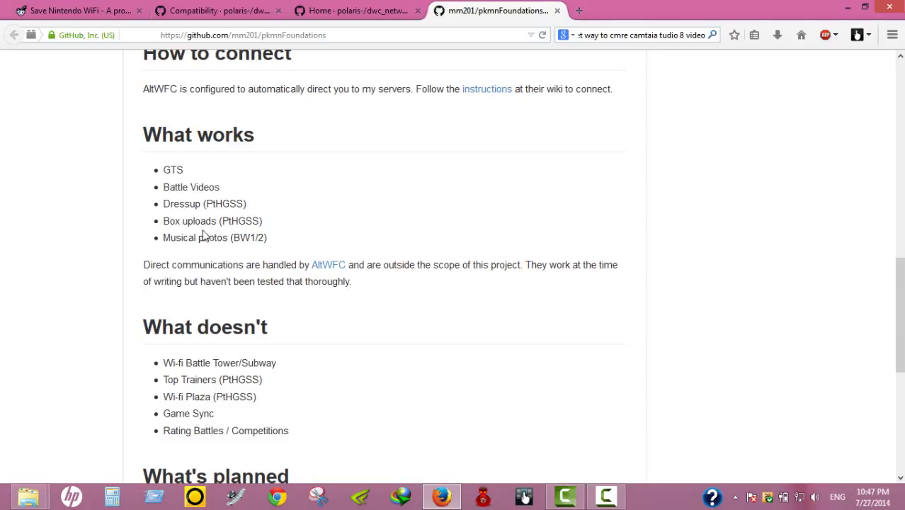
mouse_move(221, 243)
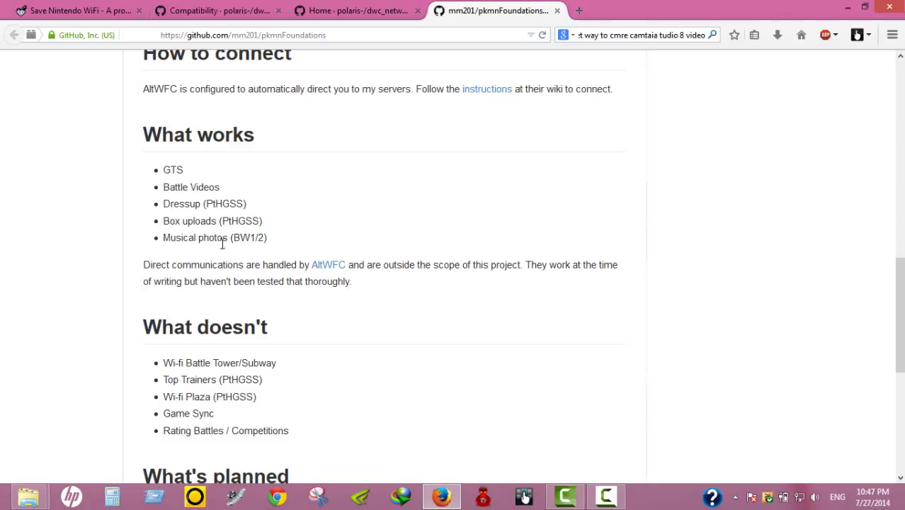
mouse_move(354, 246)
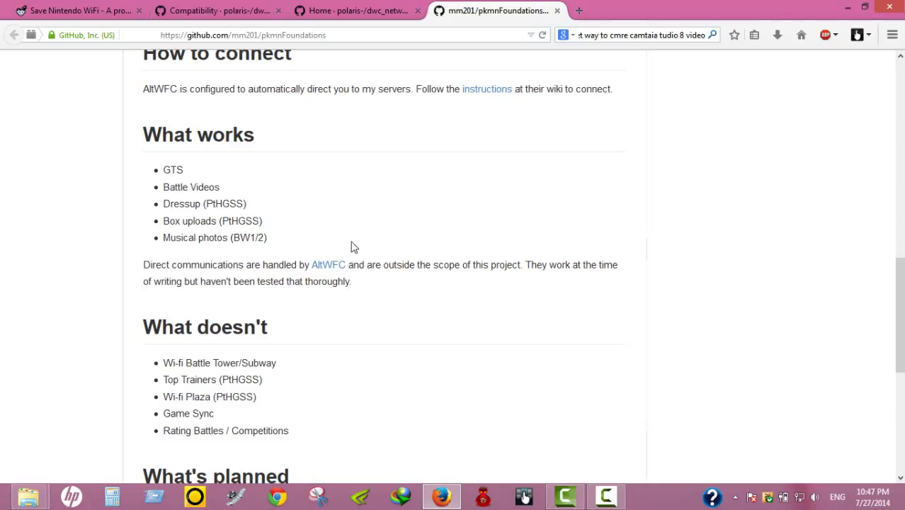
mouse_move(357, 254)
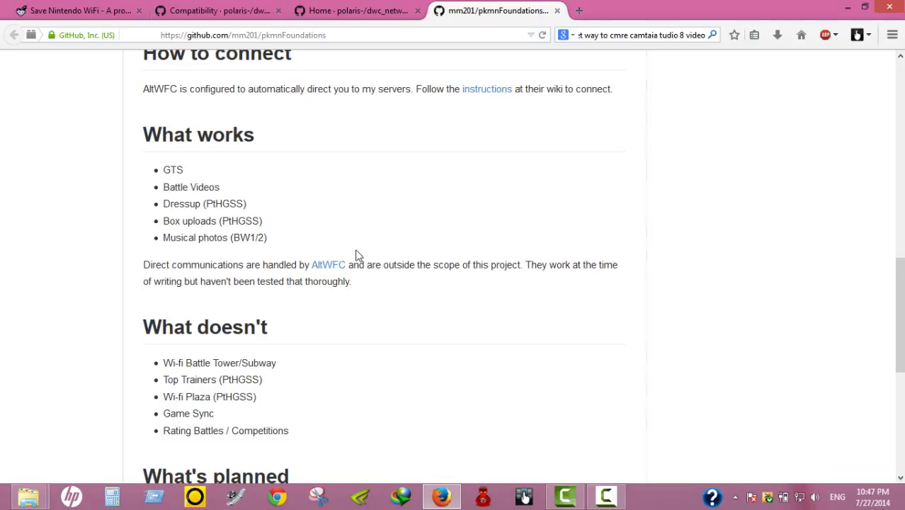
mouse_move(361, 283)
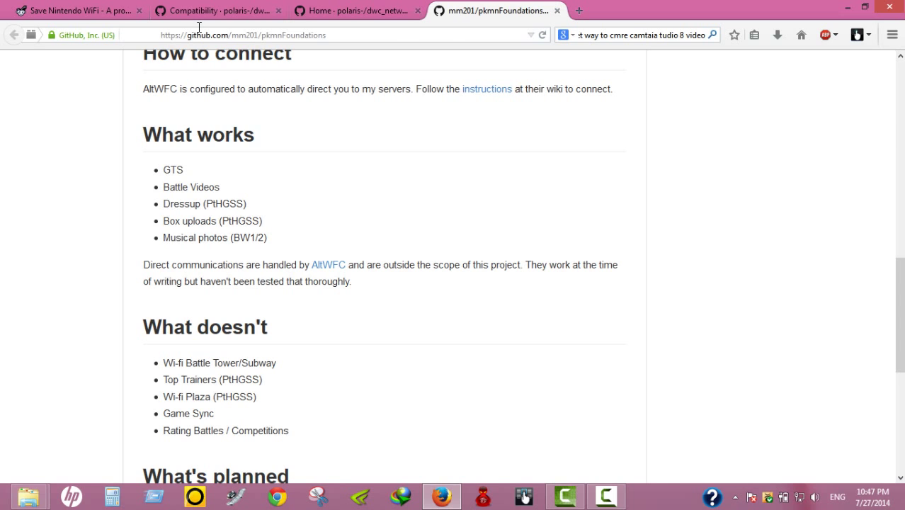
- Switch to the Compatibility tab and show its title, intro and Nintendo DS table start
left_click(216, 10)
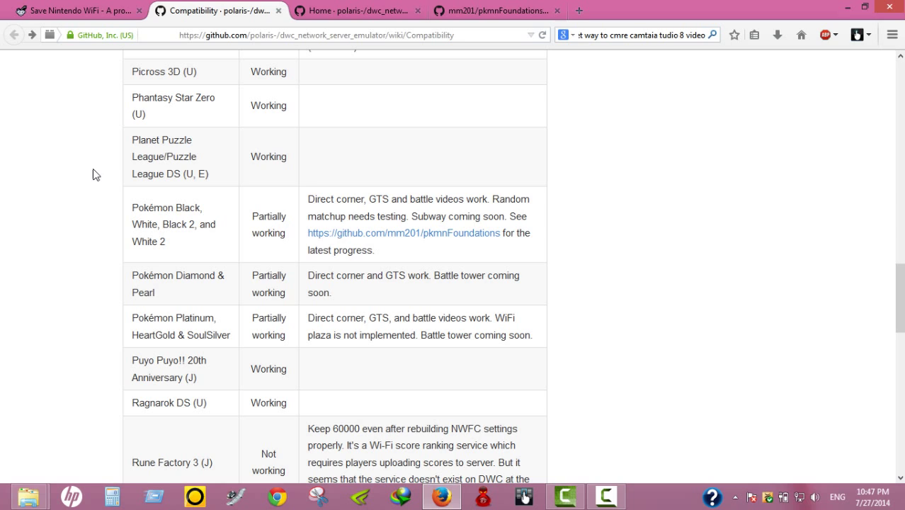
scroll("up", 3)
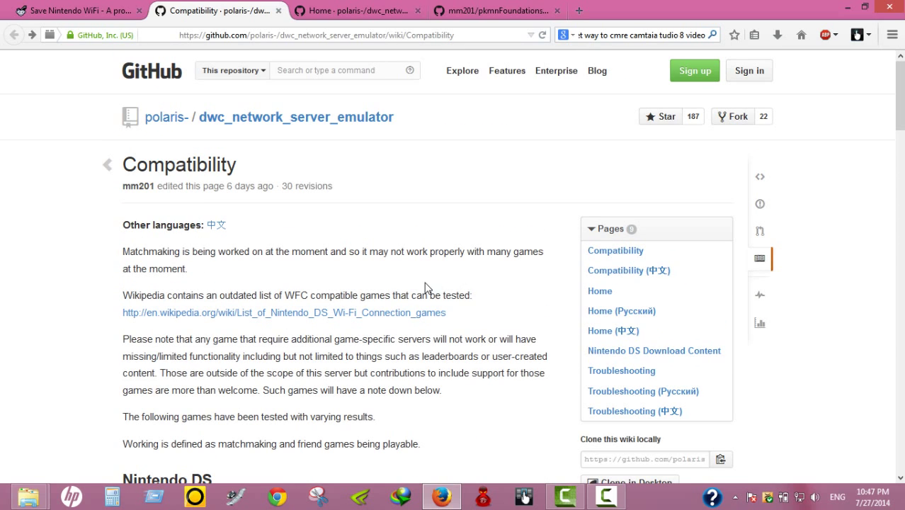
scroll("down", 3)
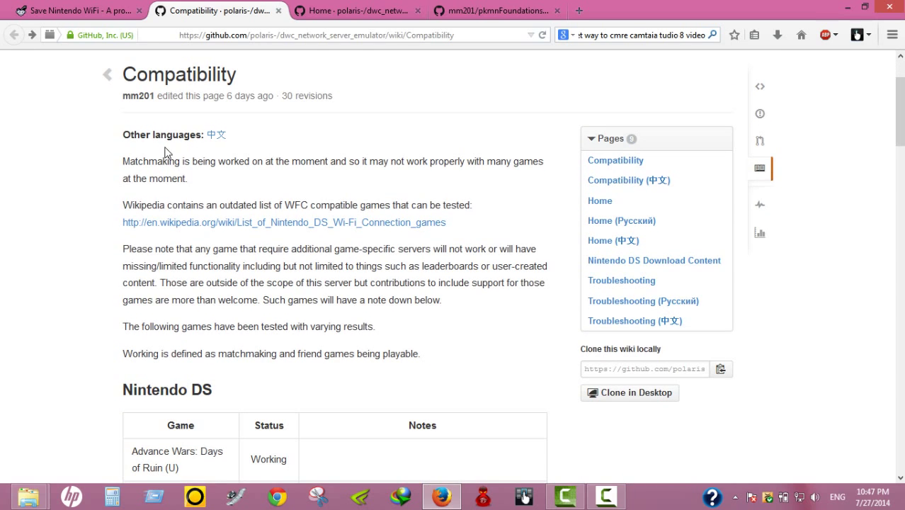
mouse_move(498, 203)
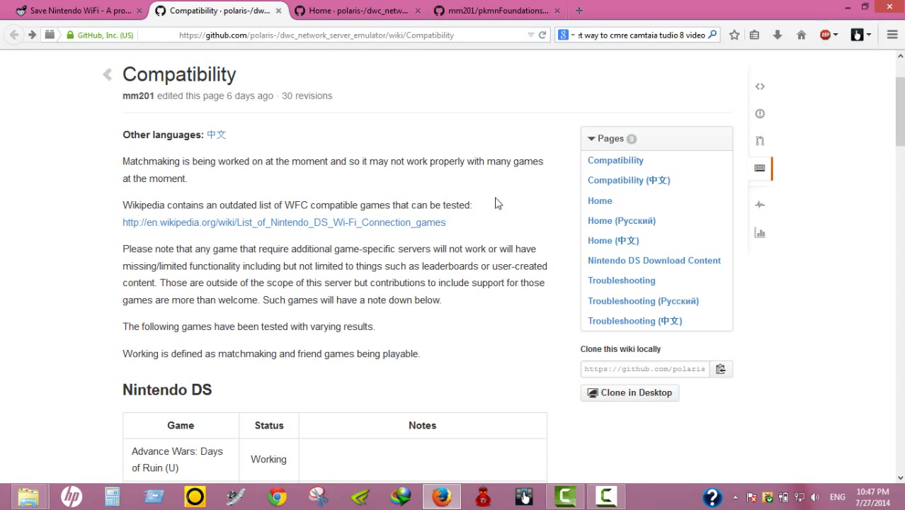
left_click(495, 10)
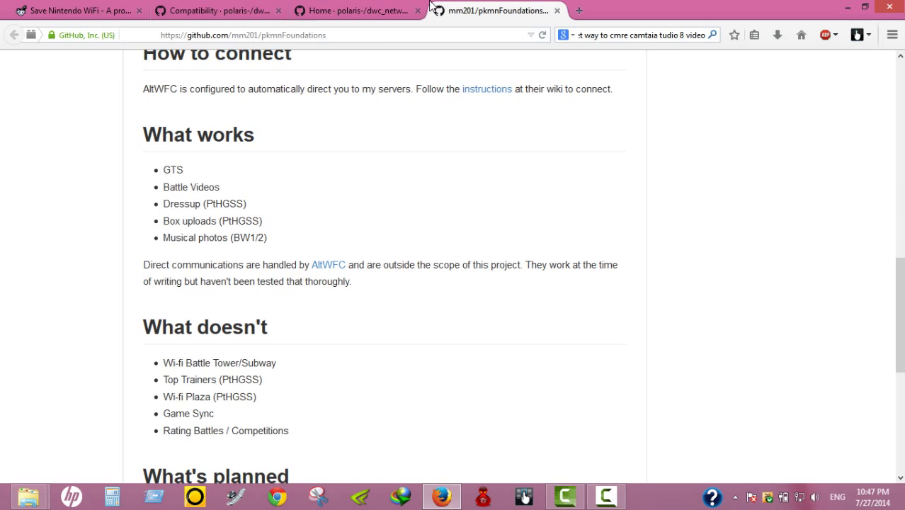
mouse_move(400, 158)
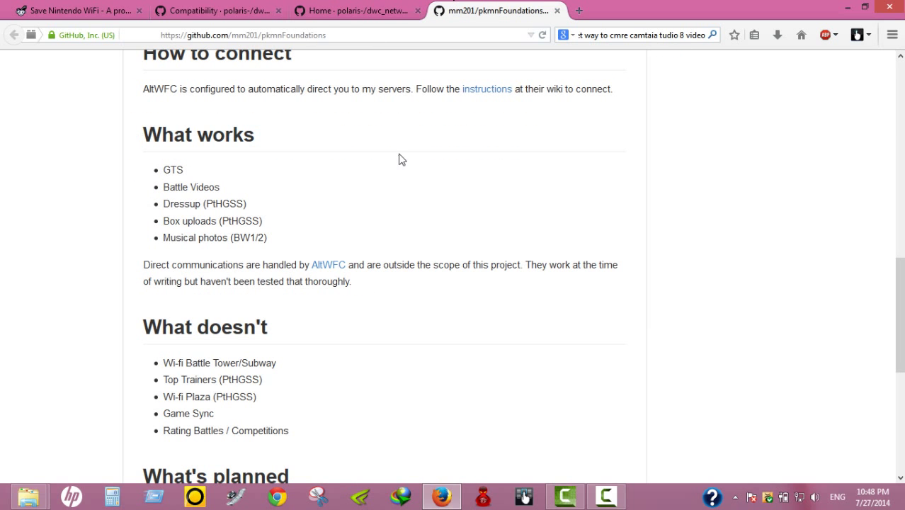
scroll("down", 3)
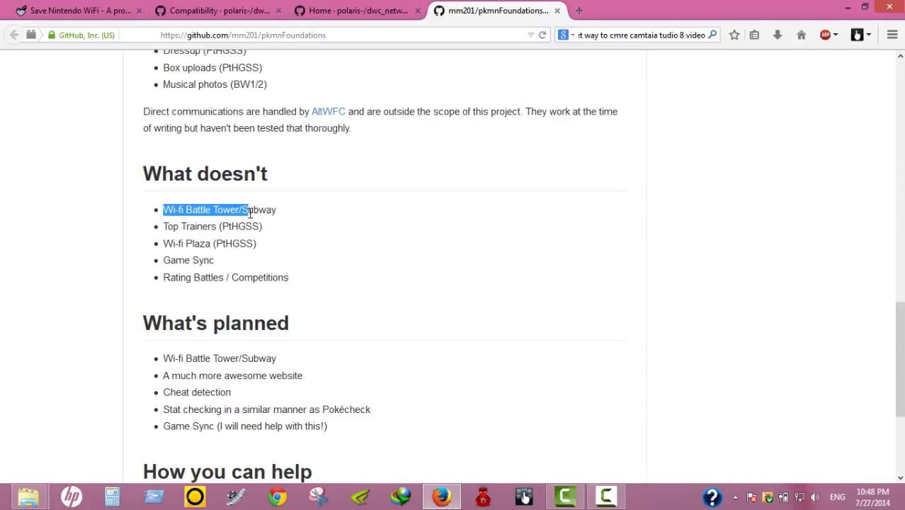
mouse_move(248, 221)
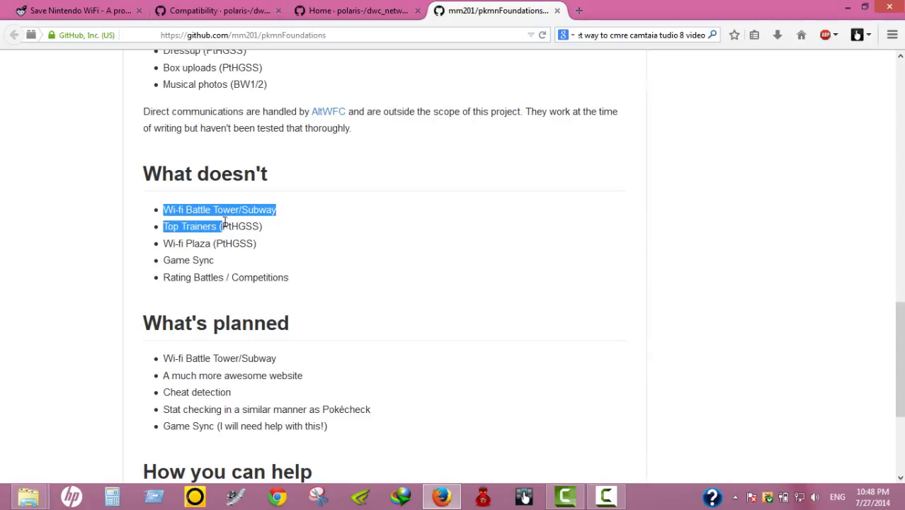
left_click_drag(223, 226, 219, 260)
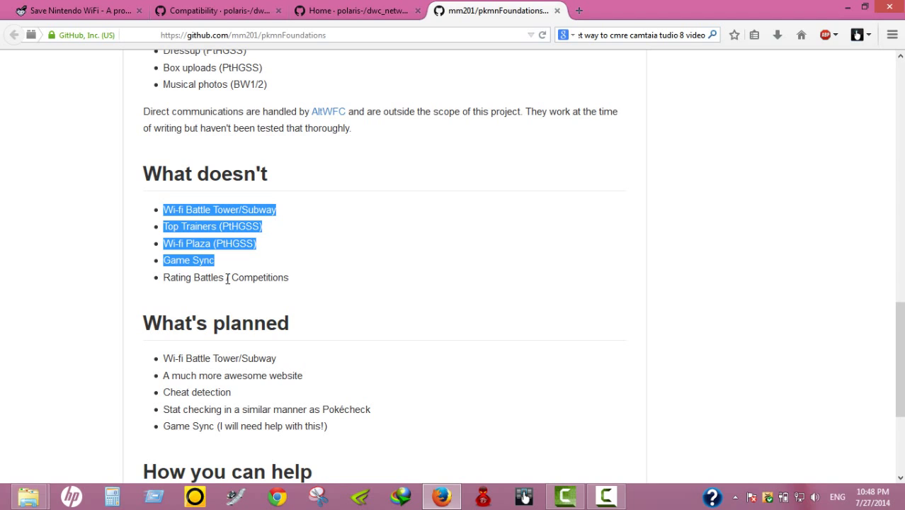
left_click(264, 277)
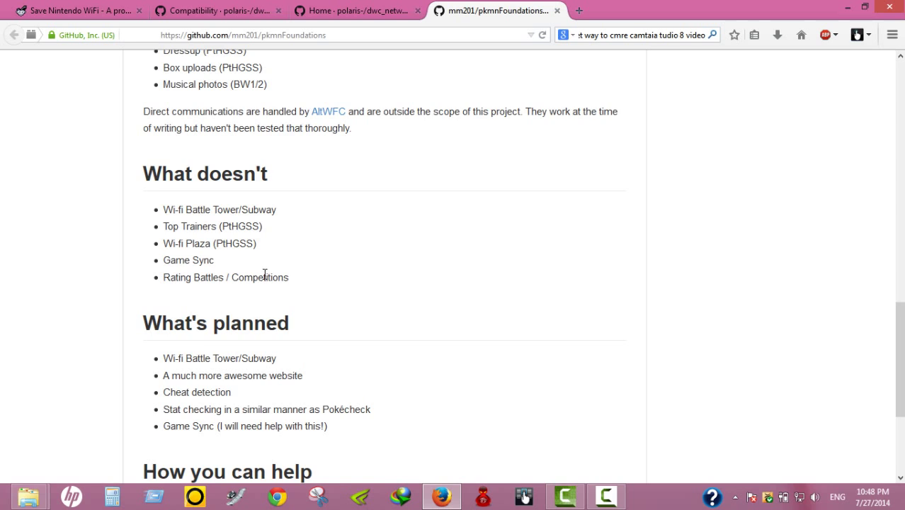
scroll("down", 3)
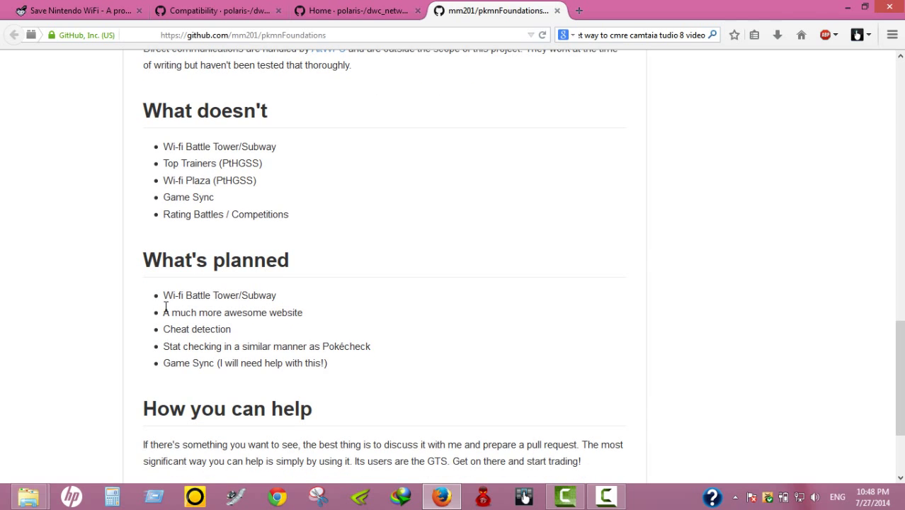
mouse_move(202, 312)
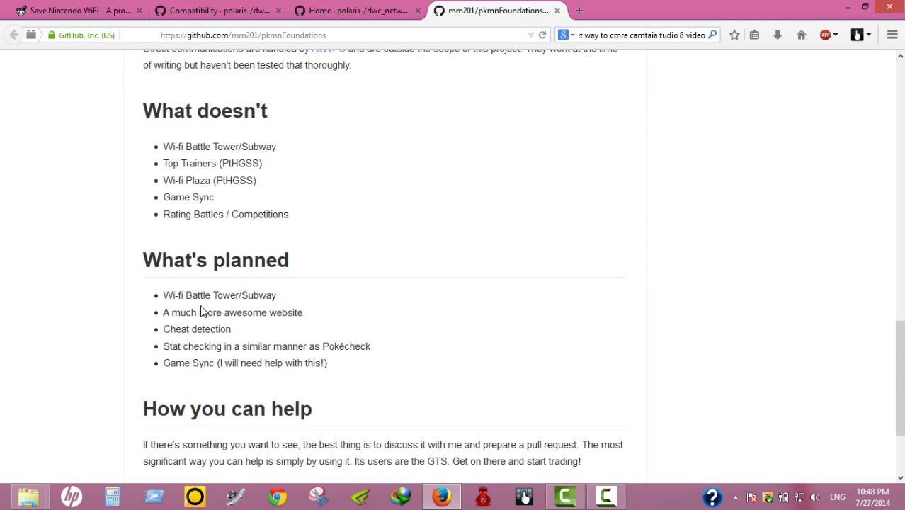
left_click_drag(186, 312, 251, 312)
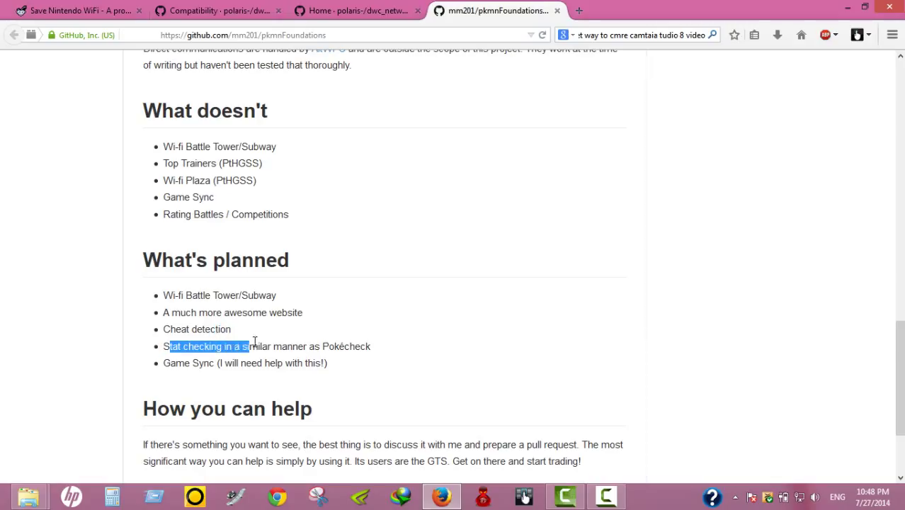
left_click_drag(250, 346, 304, 346)
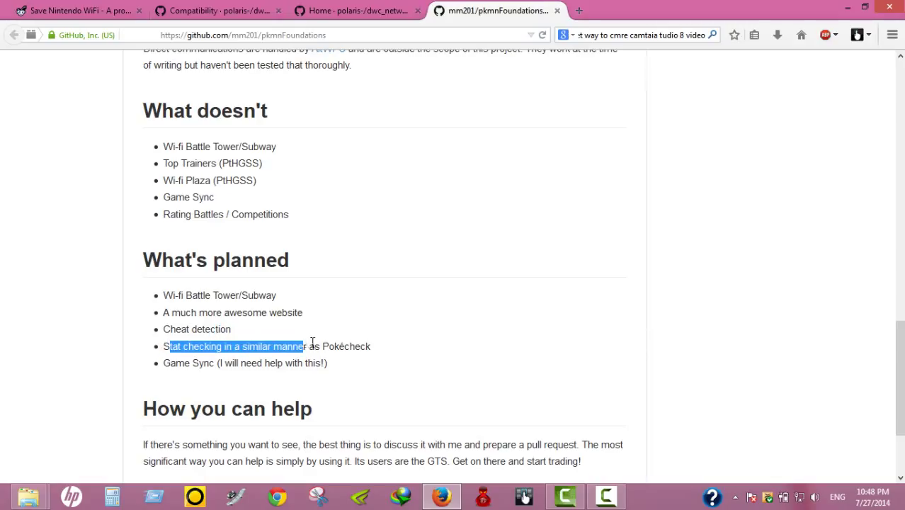
left_click(318, 346)
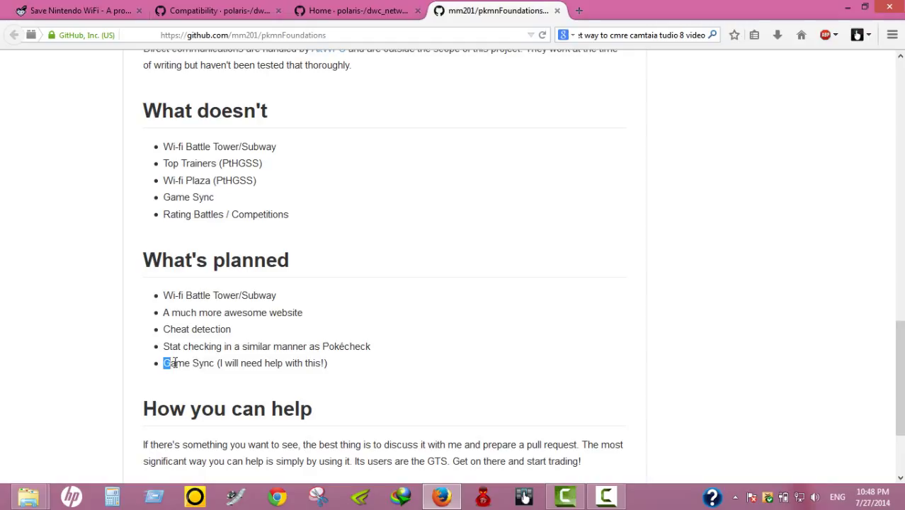
left_click_drag(164, 362, 306, 362)
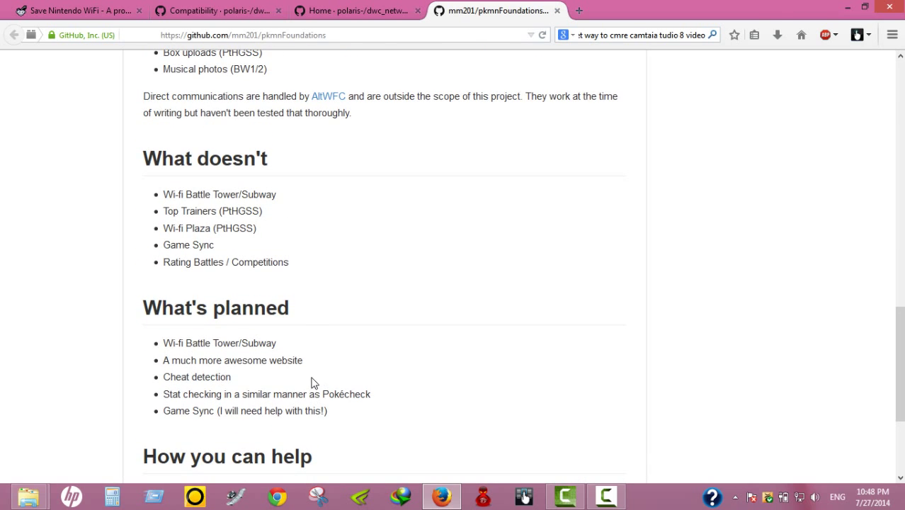
mouse_move(297, 92)
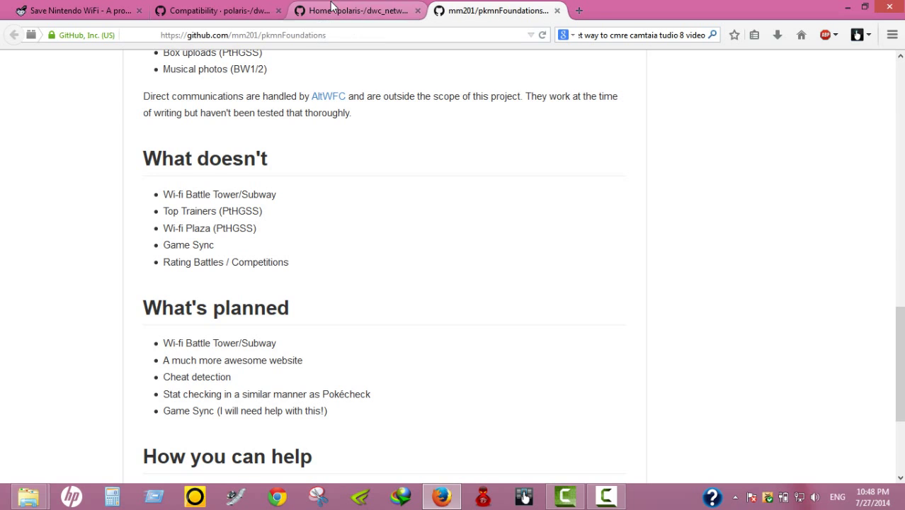
- Switch to the wiki Home tab and highlight words in the Nintendo DS/DSi/3DS/2DS Configuration heading
left_click(357, 10)
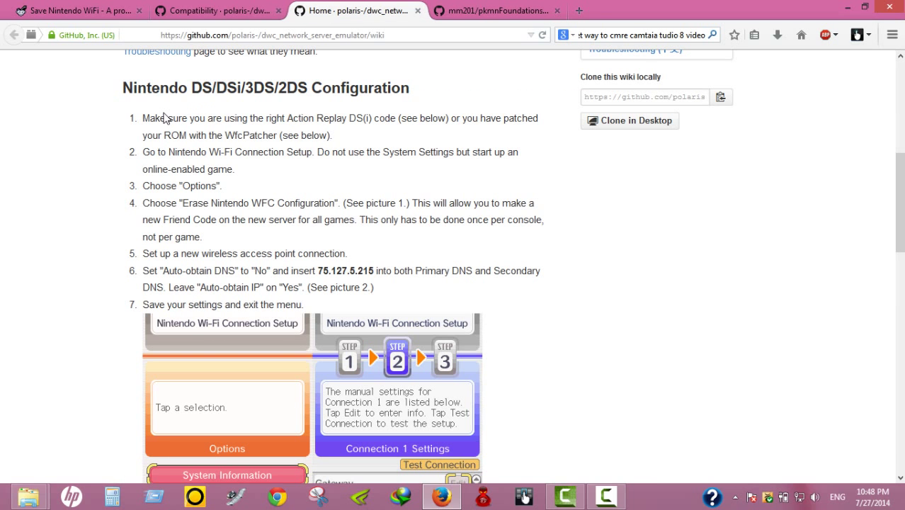
double_click(203, 87)
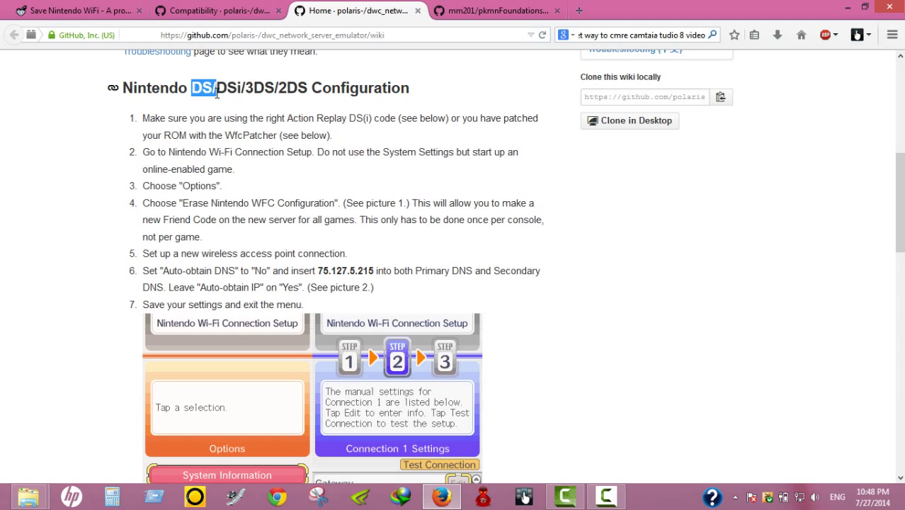
left_click_drag(212, 87, 287, 87)
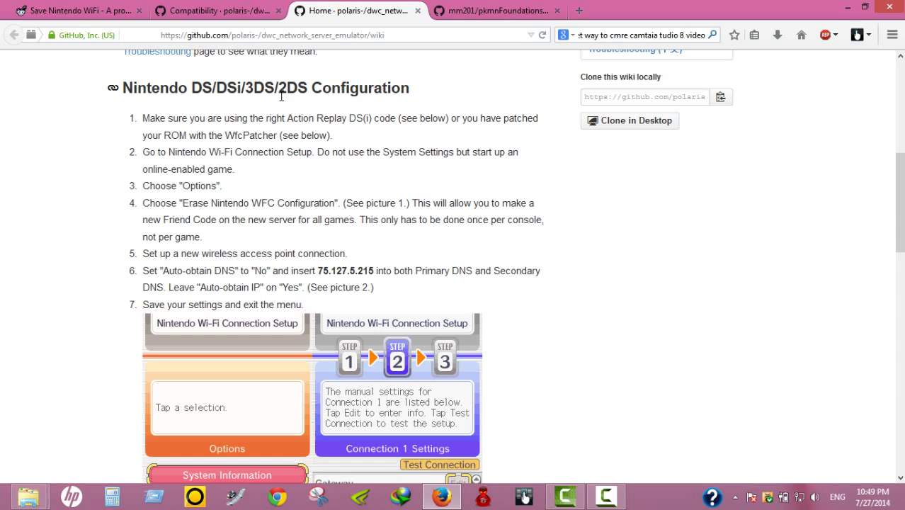
mouse_move(208, 96)
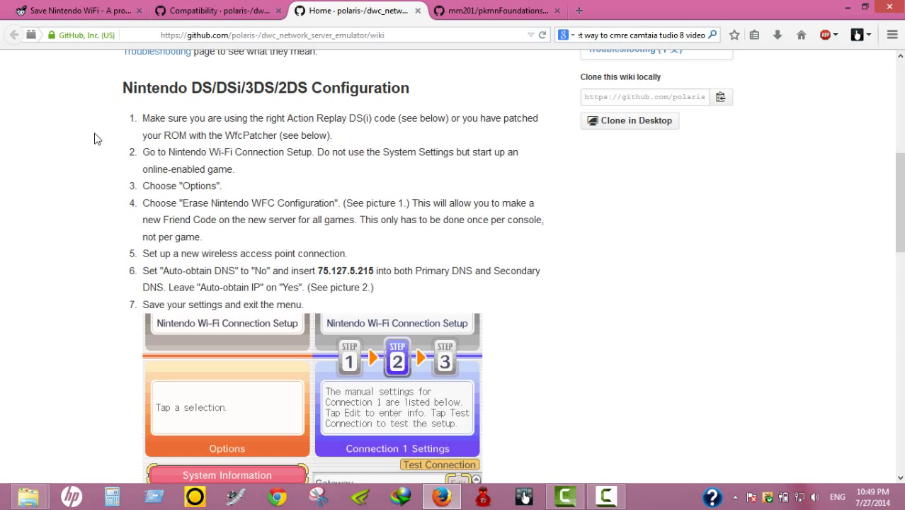
mouse_move(145, 78)
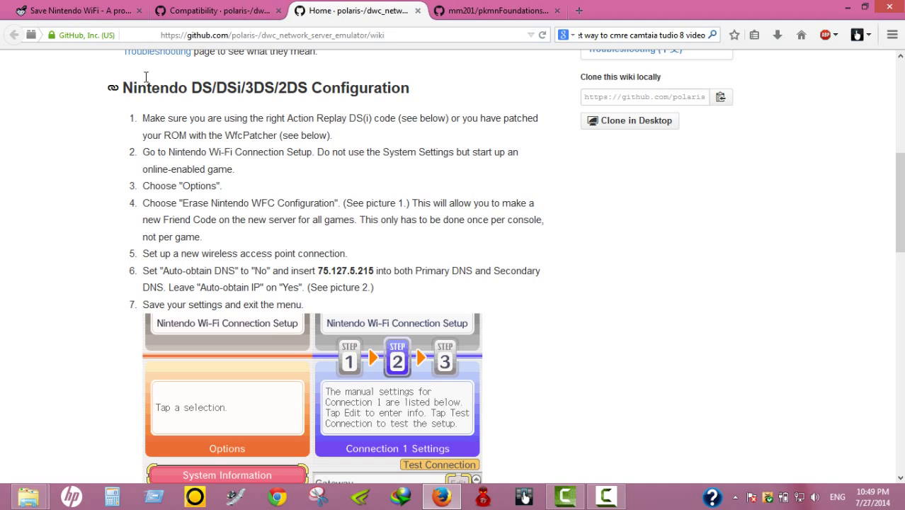
double_click(135, 87)
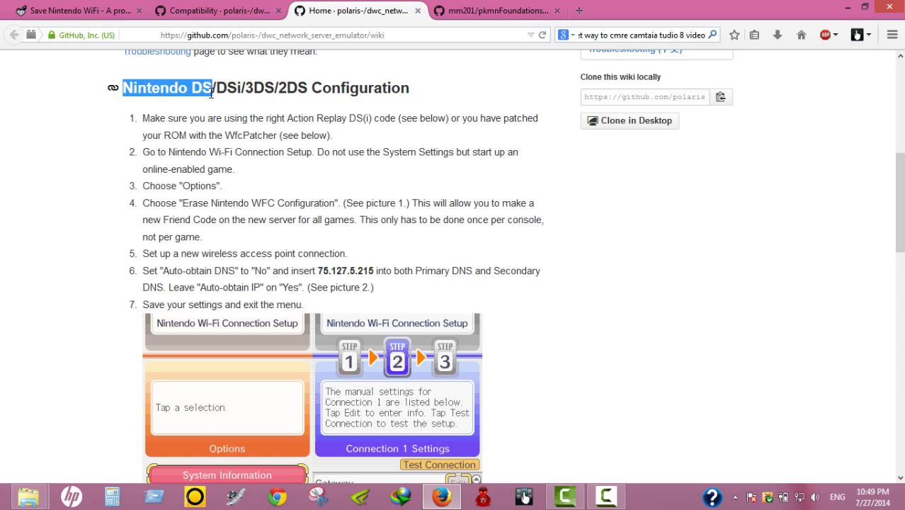
left_click(51, 274)
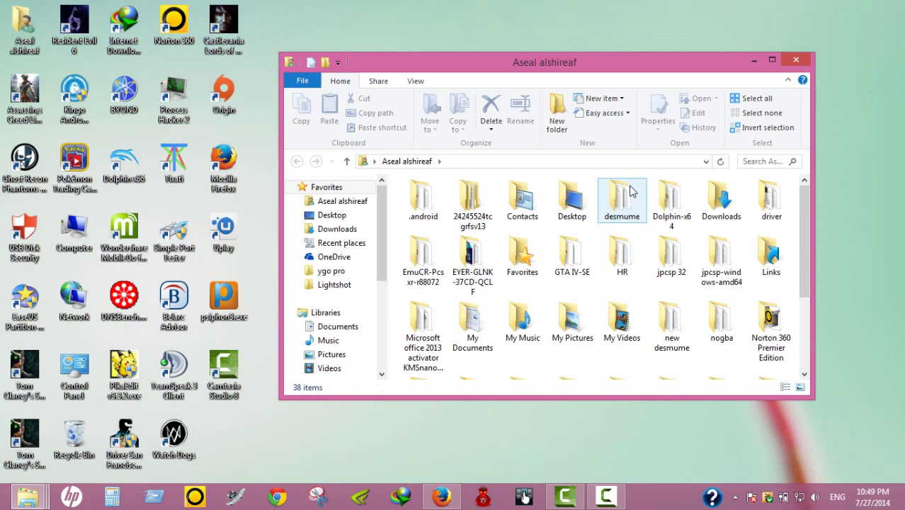
- Open desmume, point out DeSmuME_wifi_r4334.exe, then open the alt-wifi folder
double_click(621, 195)
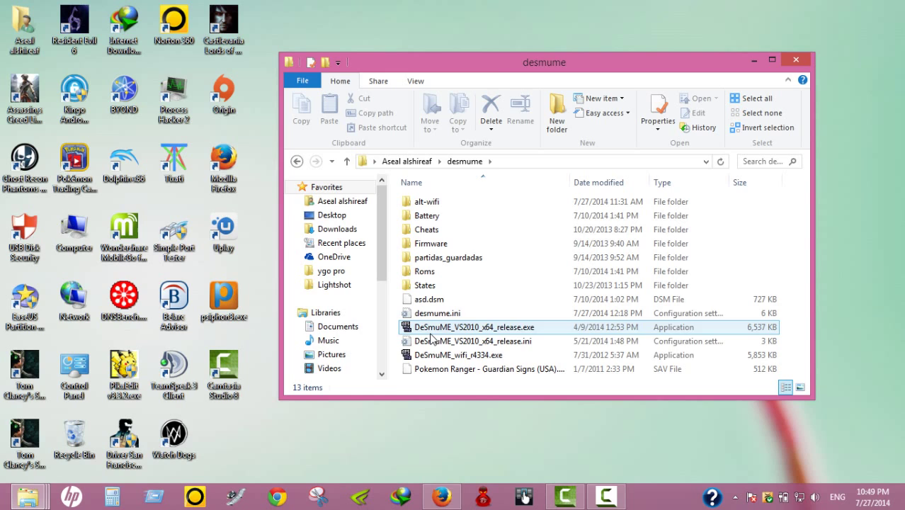
left_click(459, 354)
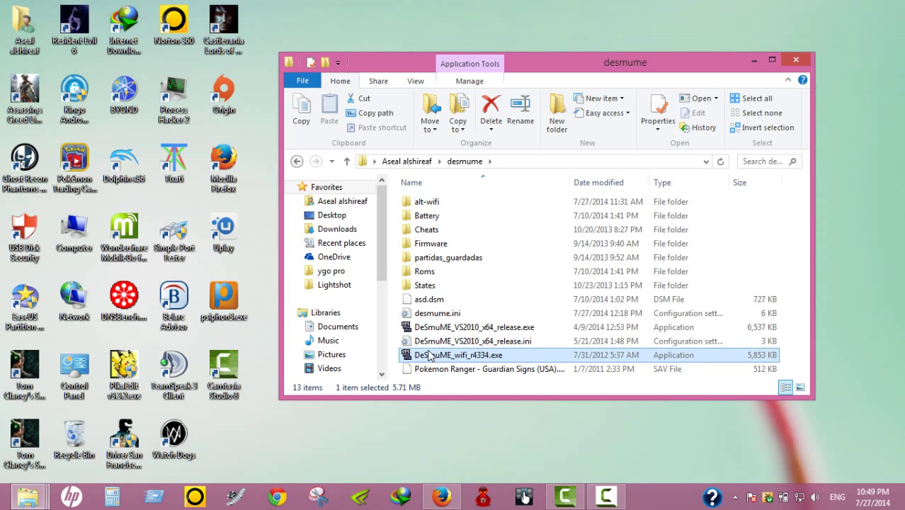
mouse_move(427, 215)
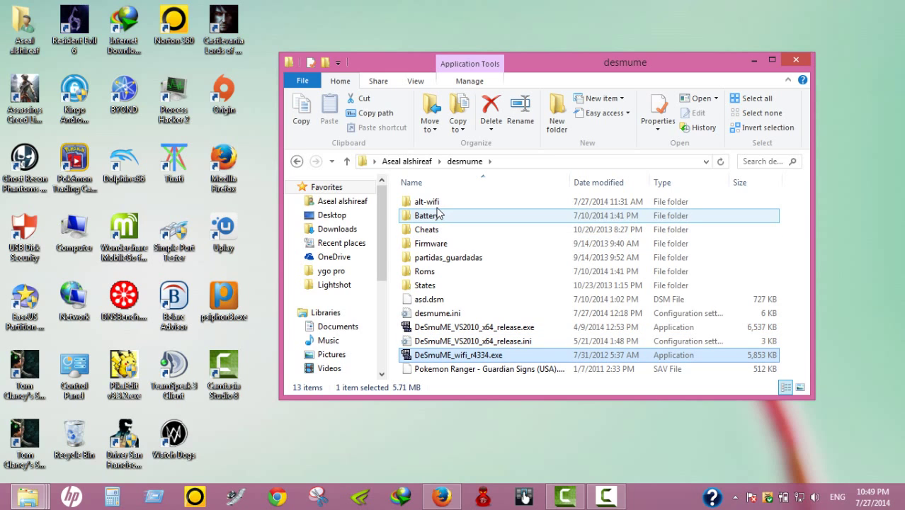
left_click(427, 202)
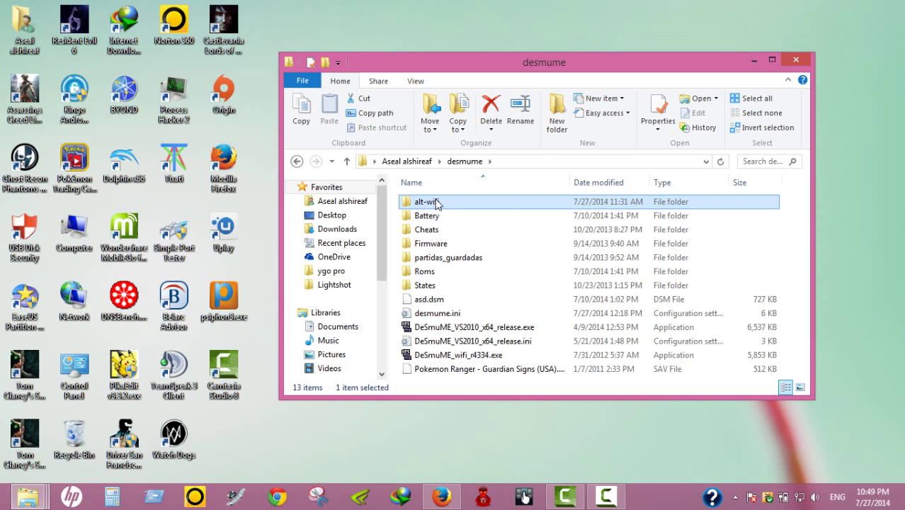
double_click(425, 202)
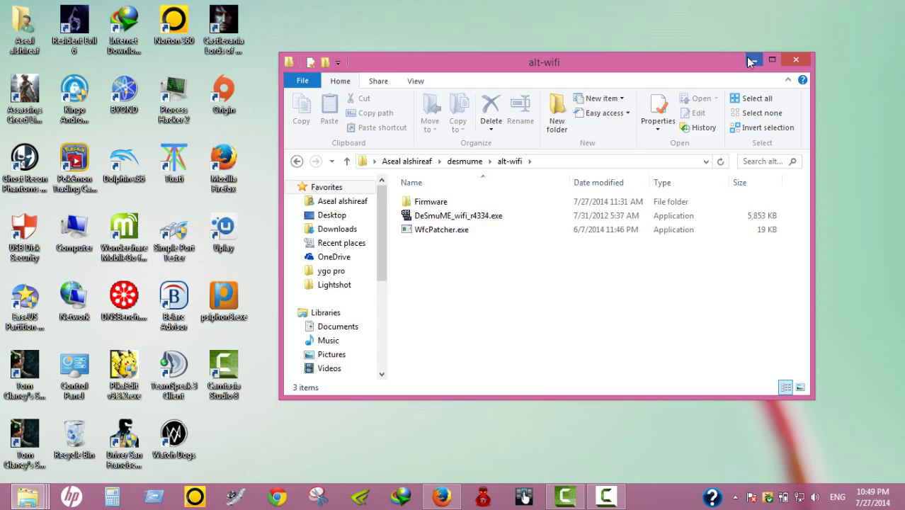
- Minimize File Explorer and scroll the wiki Home page through DS configuration to ROM patcher
left_click(441, 496)
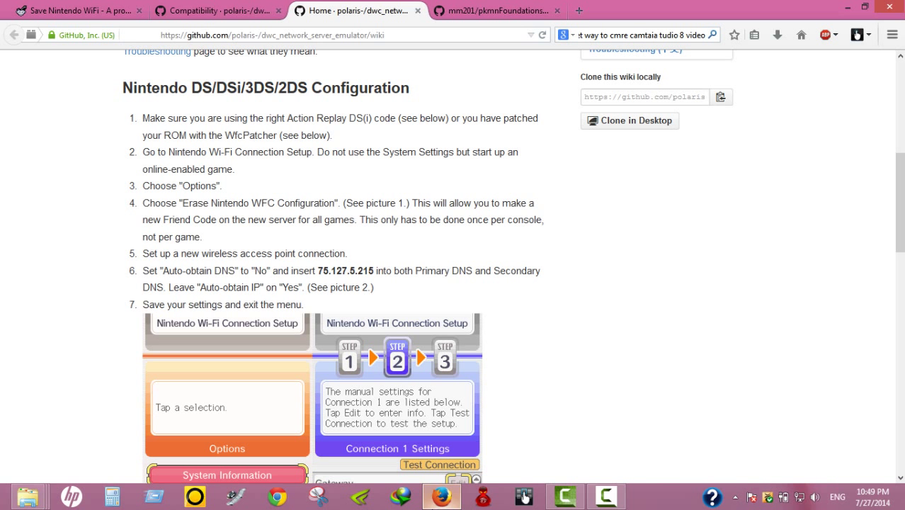
mouse_move(108, 232)
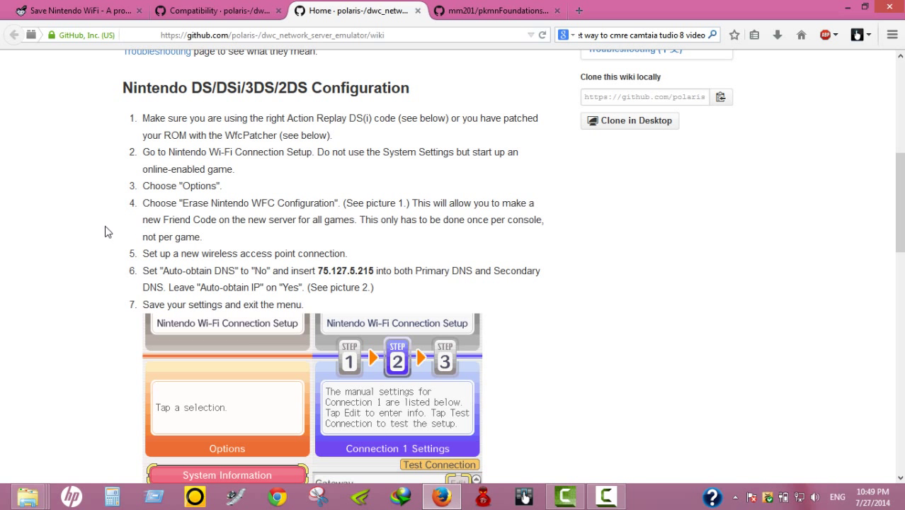
mouse_move(155, 147)
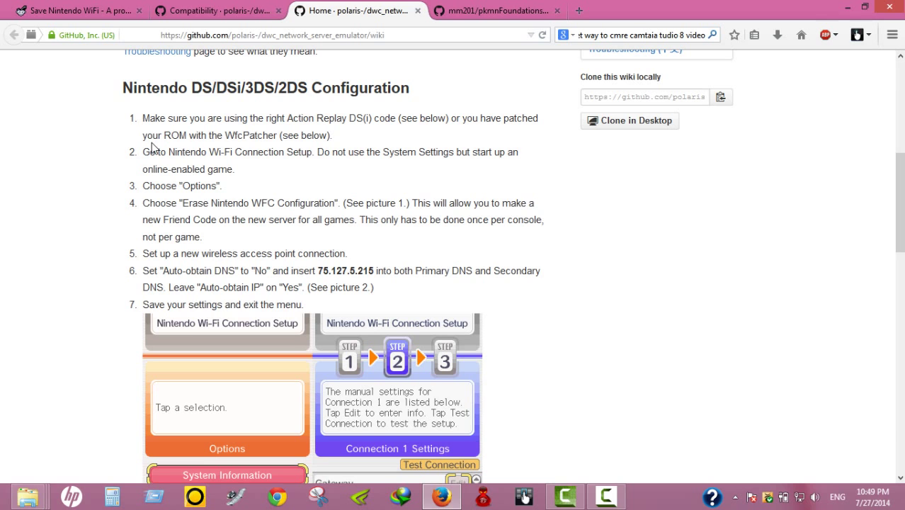
scroll("down", 3)
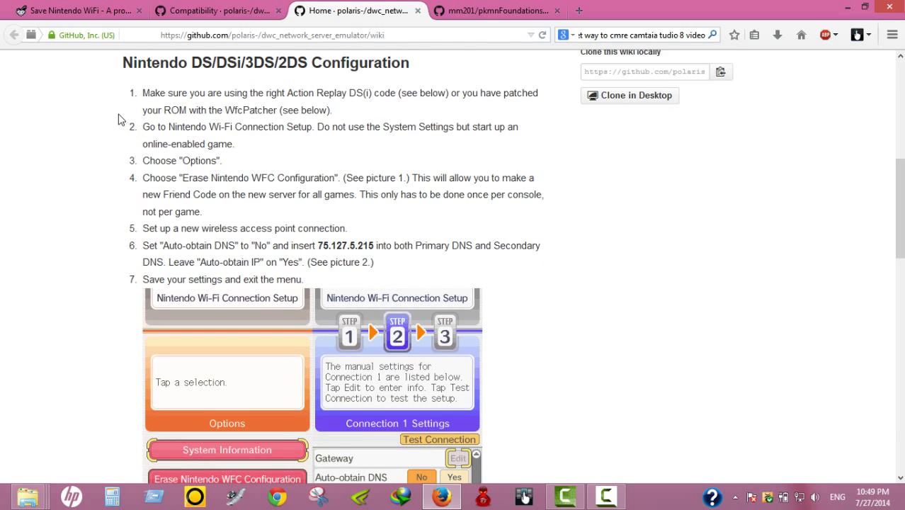
scroll("down", 3)
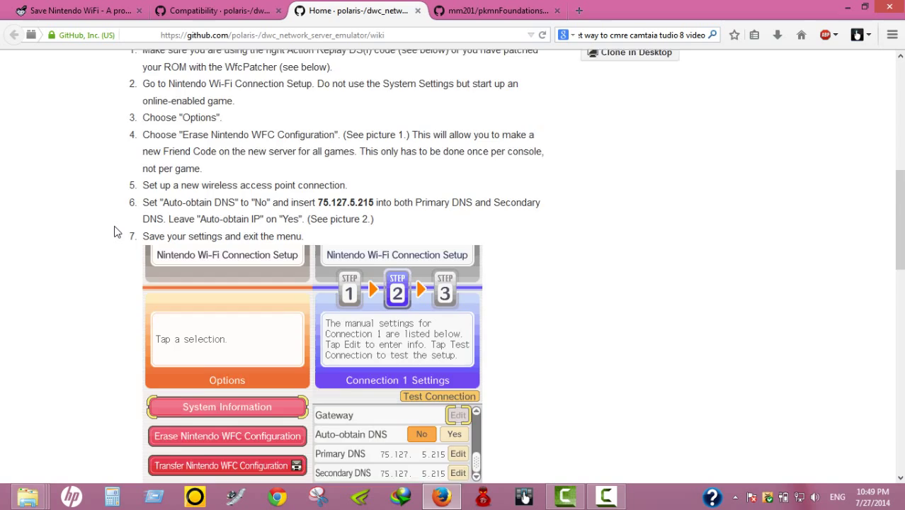
scroll("down", 3)
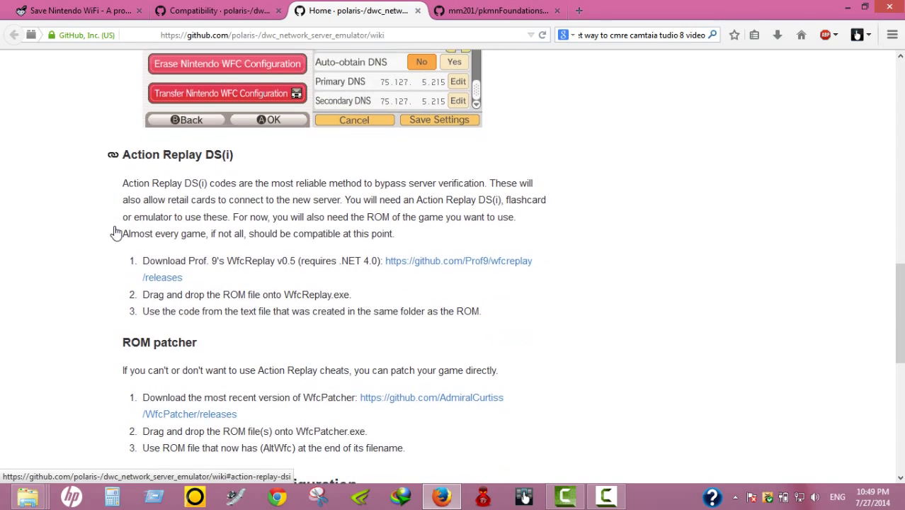
scroll("down", 3)
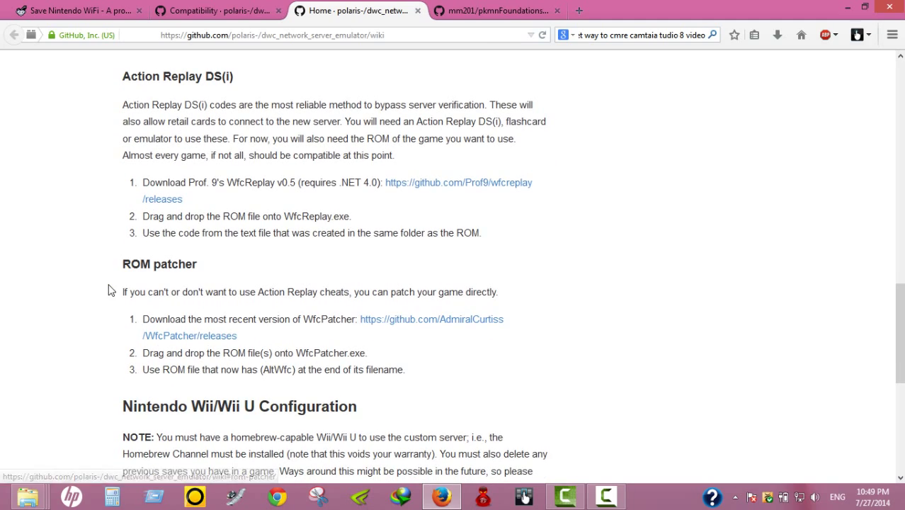
mouse_move(101, 296)
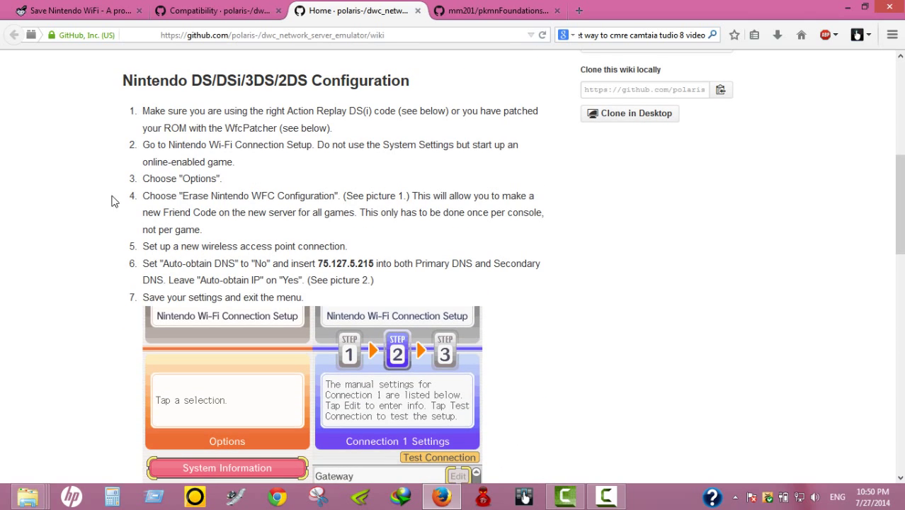
mouse_move(253, 200)
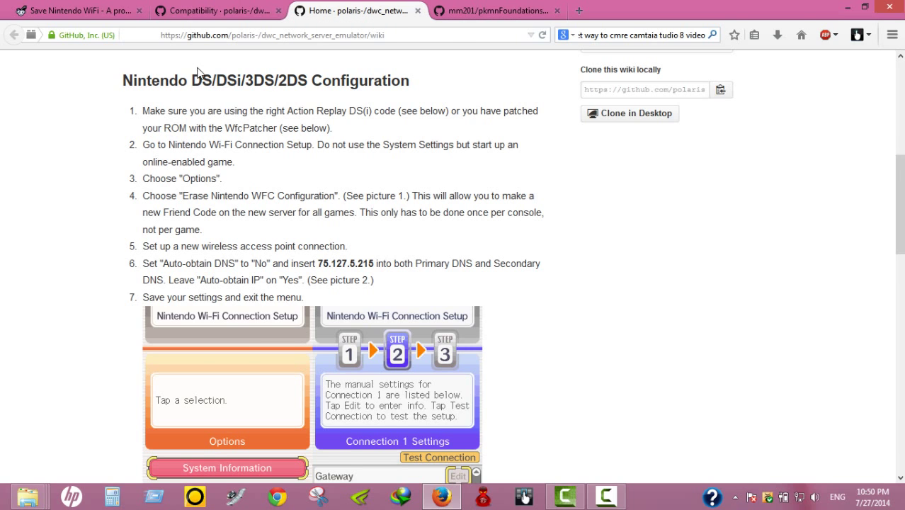
- Switch to the Compatibility page and scroll past the DS table to the Wii section
left_click(216, 10)
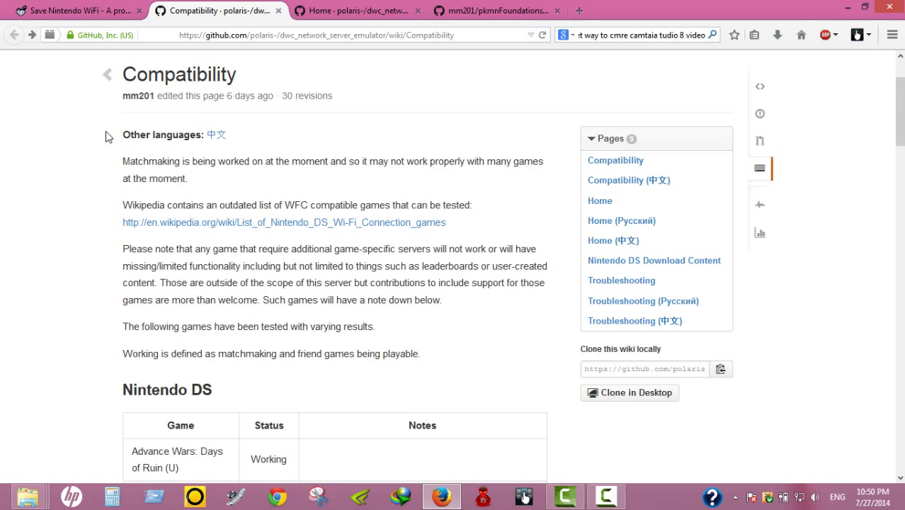
scroll("down", 3)
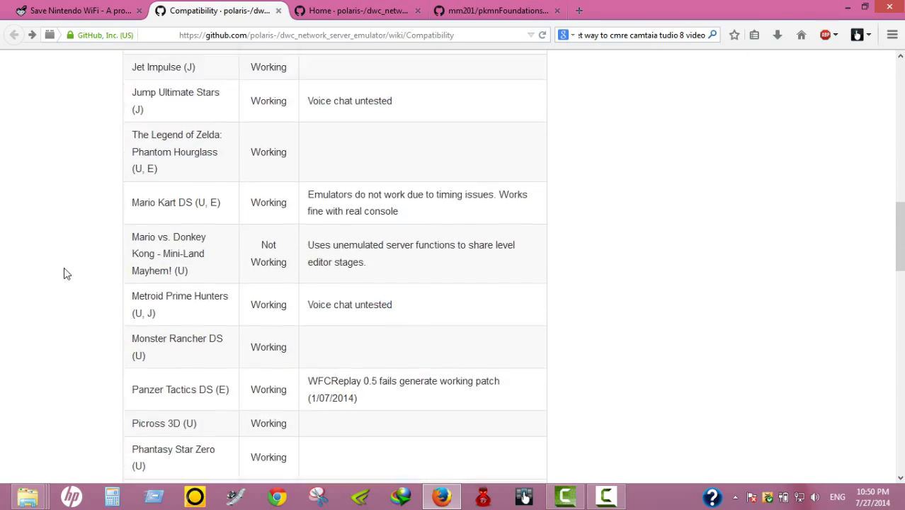
scroll("down", 3)
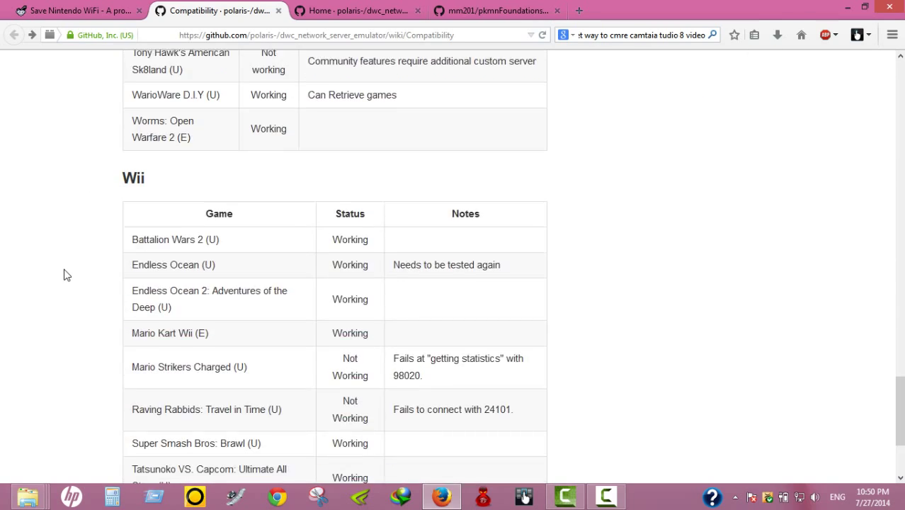
scroll("down", 3)
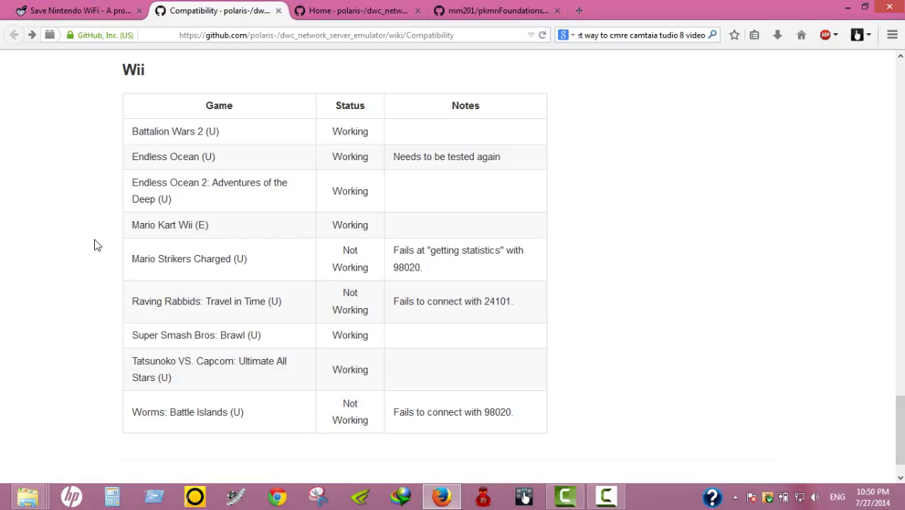
mouse_move(127, 162)
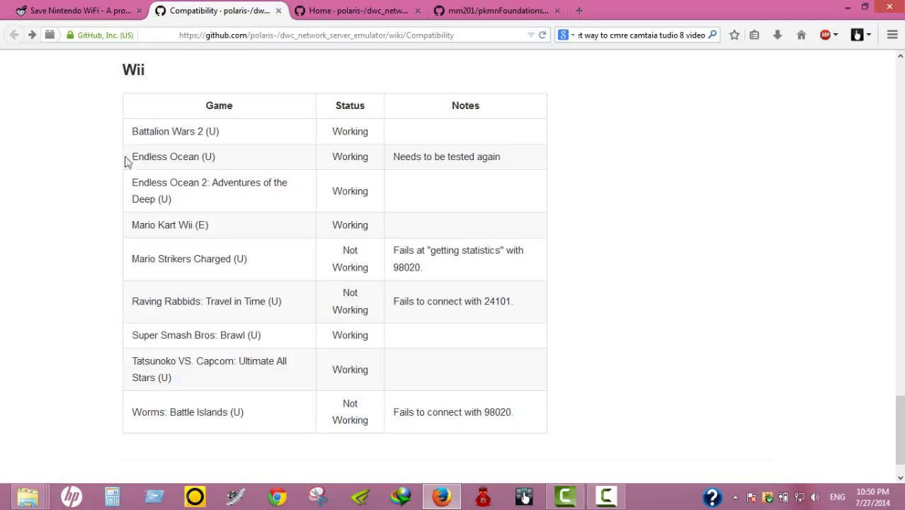
- Highlight the Wii section heading and a table row to review which games work
double_click(133, 69)
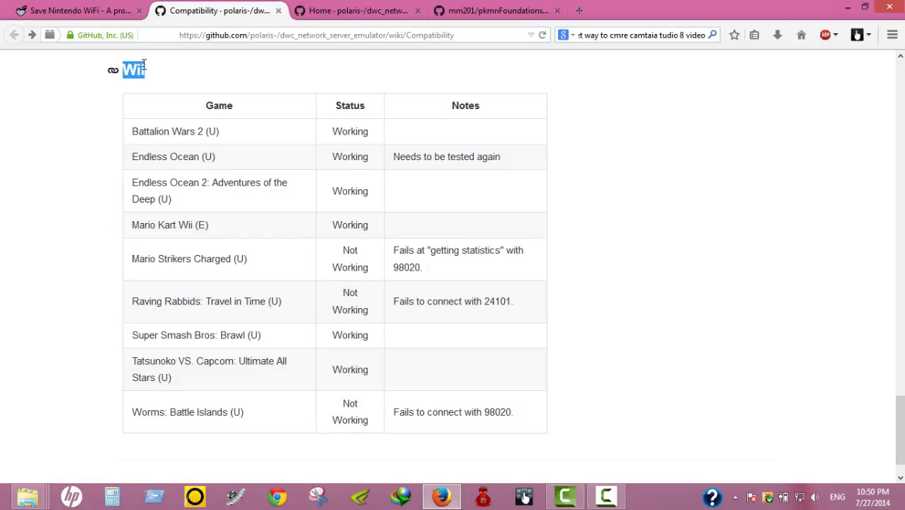
mouse_move(133, 69)
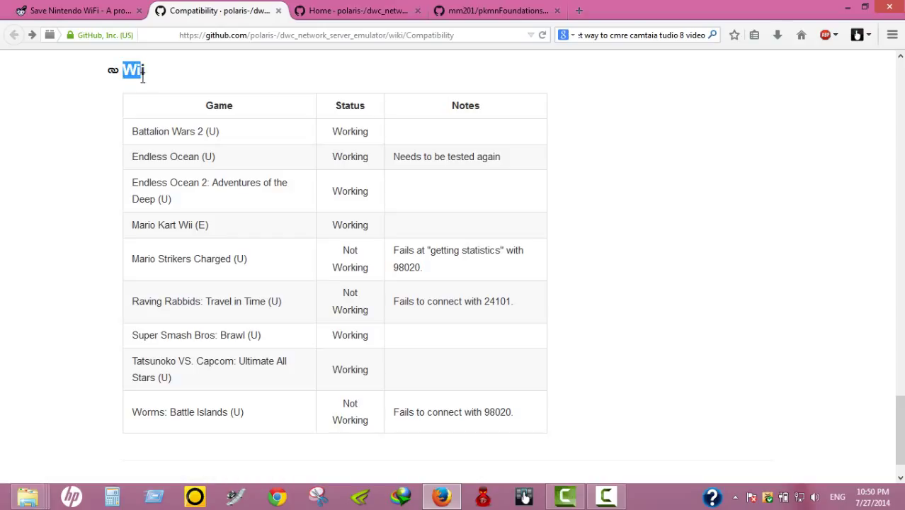
left_click(122, 98)
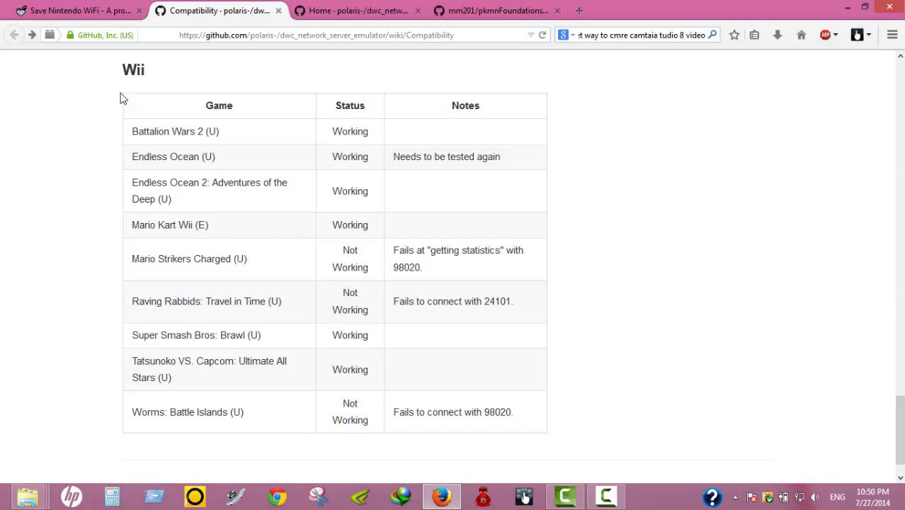
double_click(133, 69)
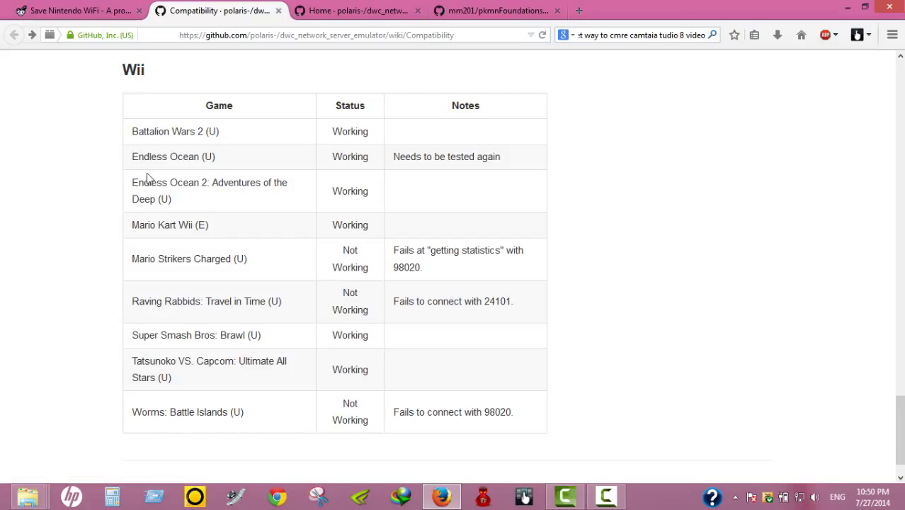
mouse_move(74, 197)
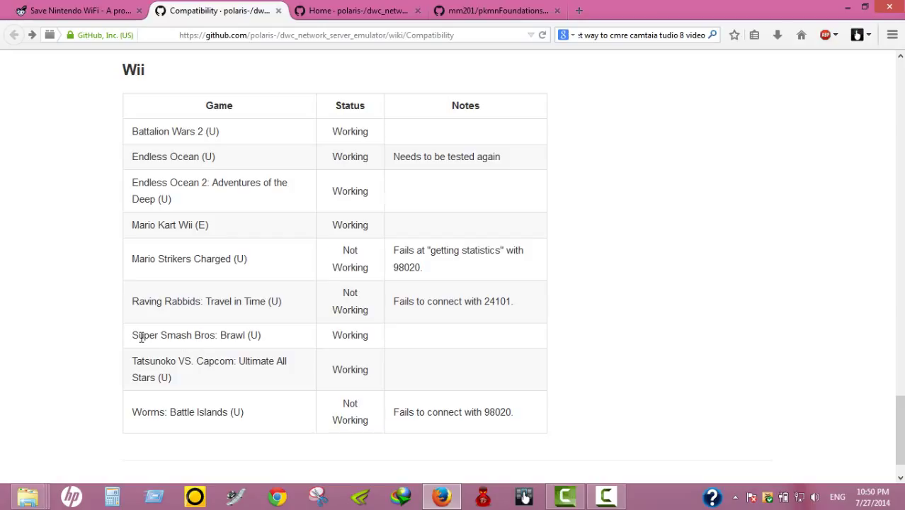
double_click(145, 335)
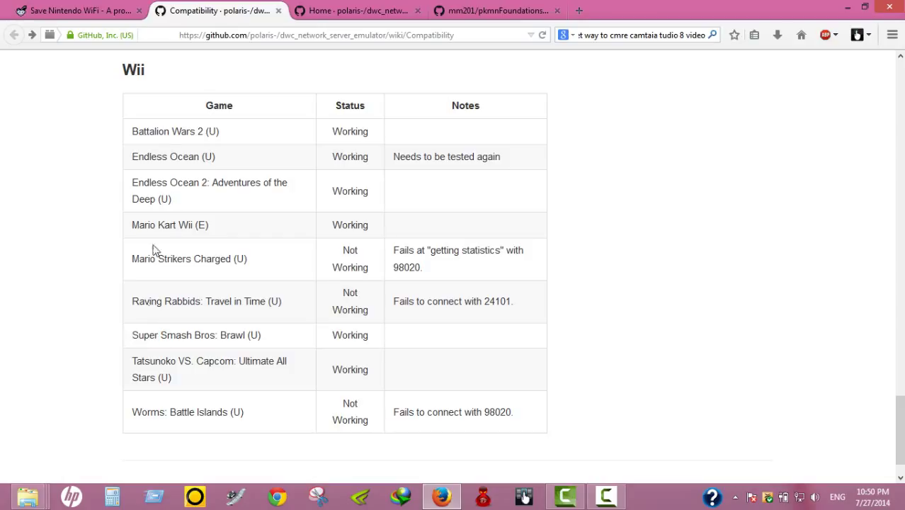
mouse_move(138, 313)
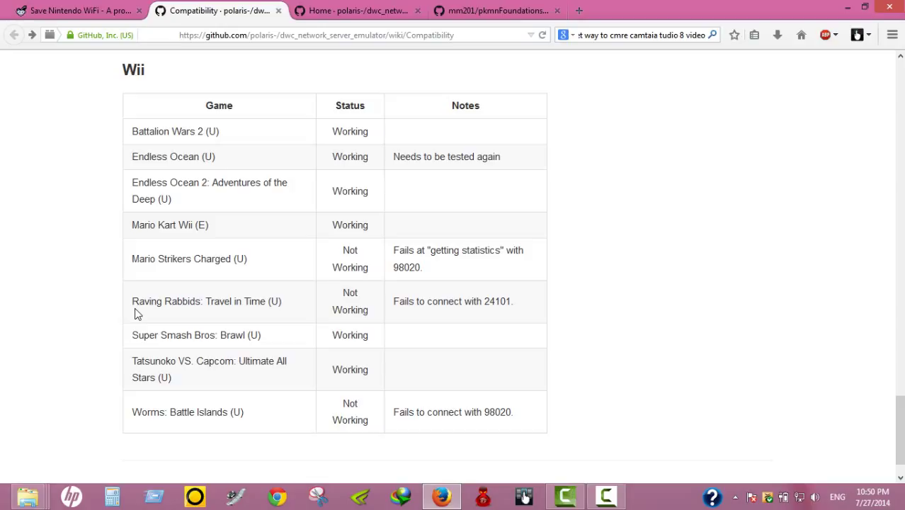
mouse_move(225, 249)
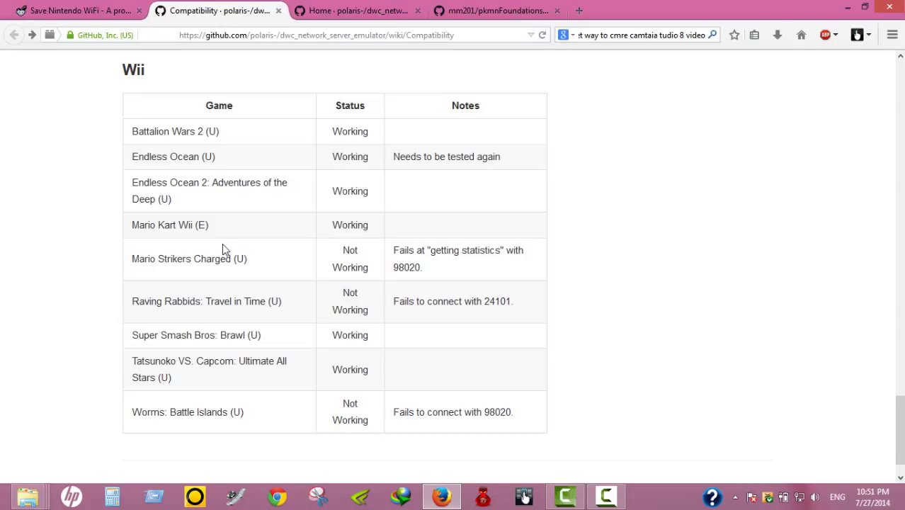
mouse_move(299, 252)
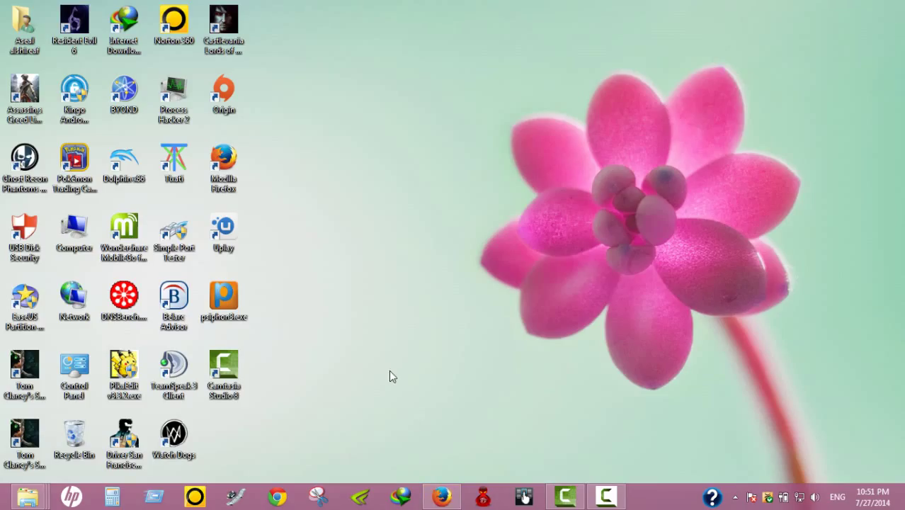
mouse_move(506, 88)
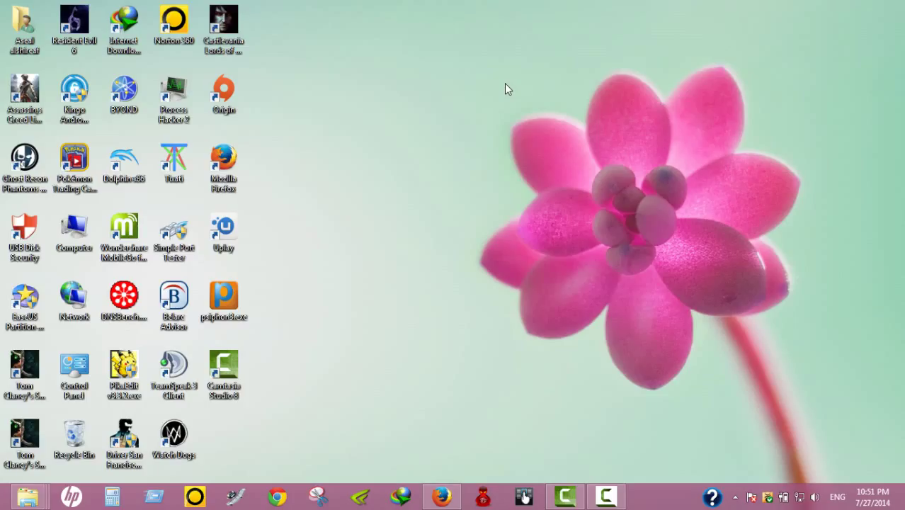
mouse_move(414, 98)
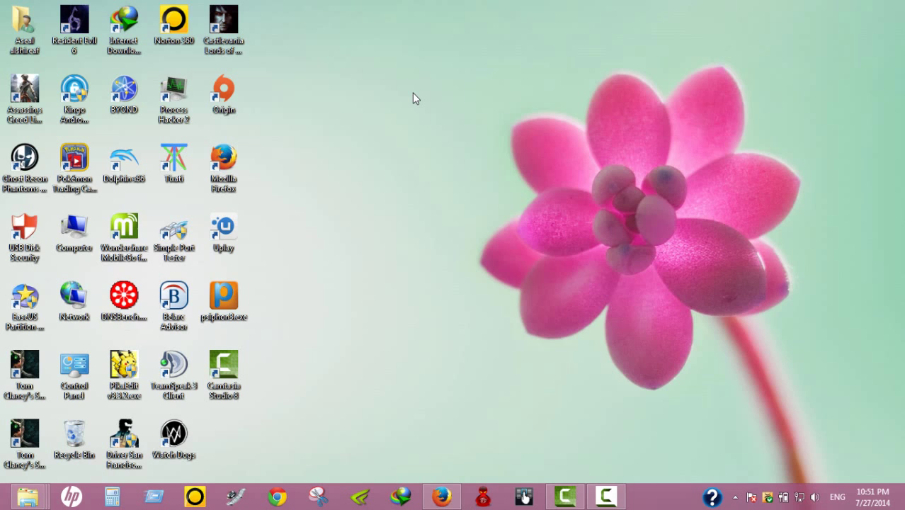
right_click(416, 98)
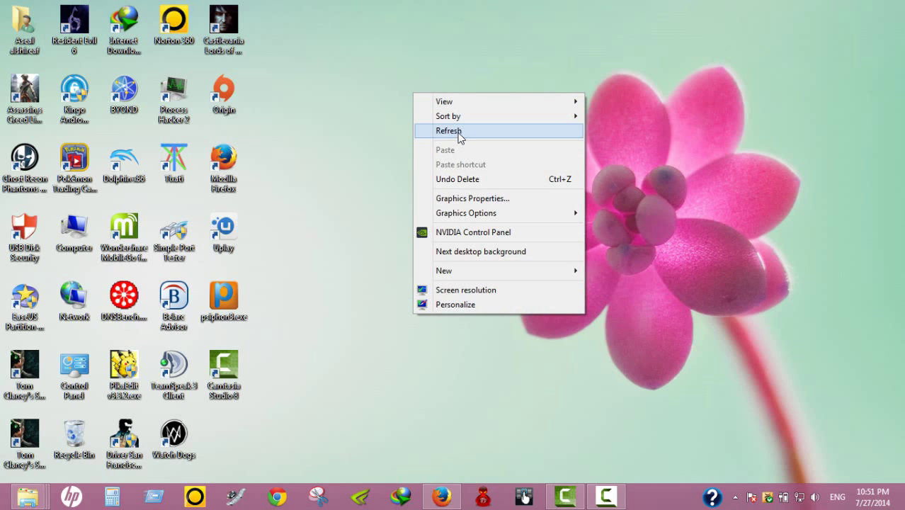
left_click(448, 130)
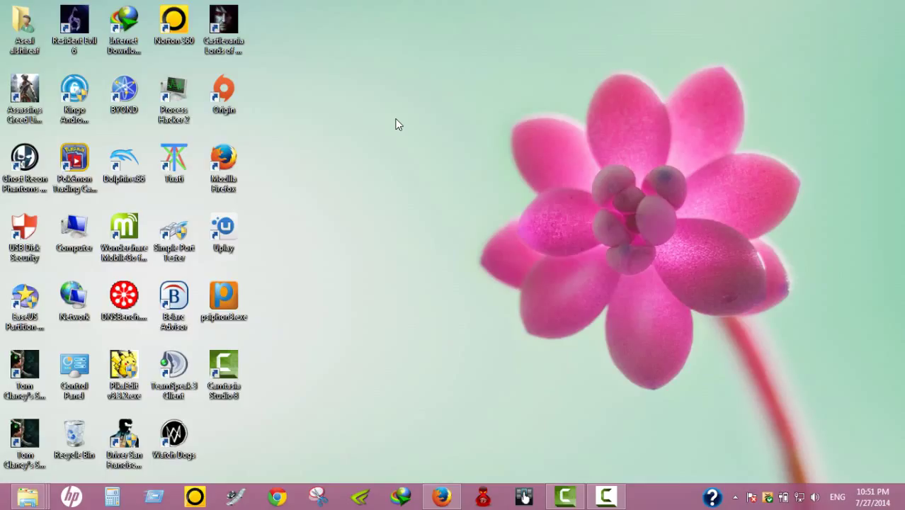
mouse_move(345, 174)
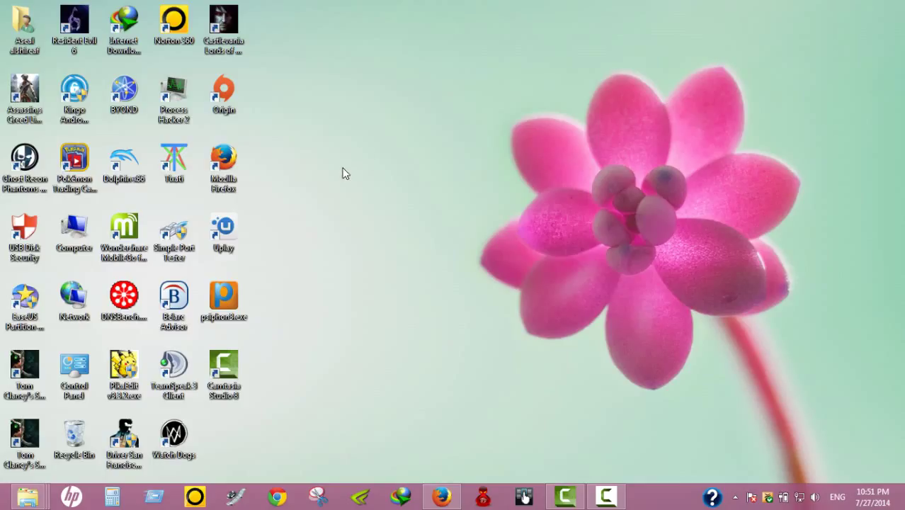
mouse_move(524, 135)
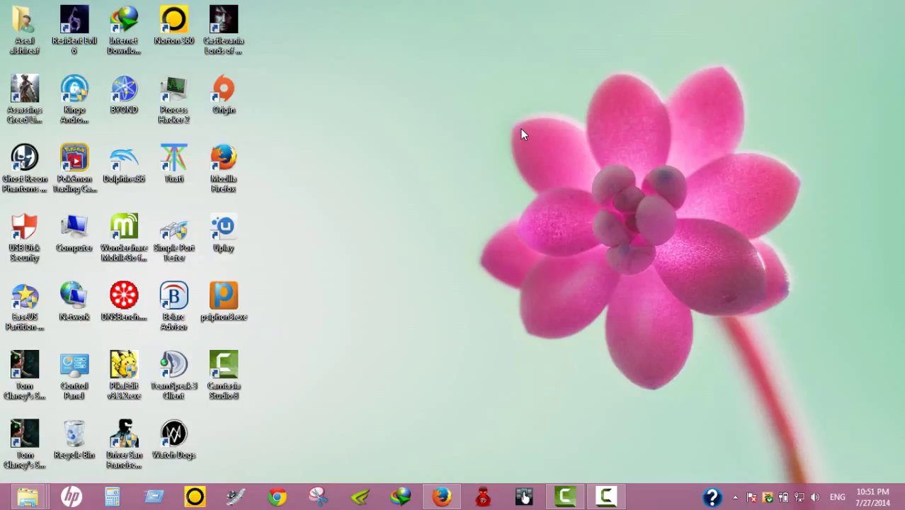
right_click(524, 135)
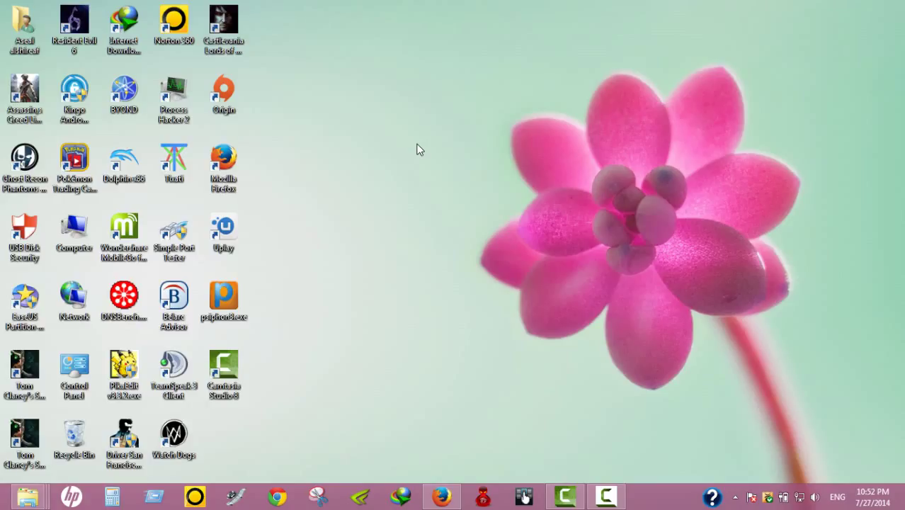
mouse_move(435, 148)
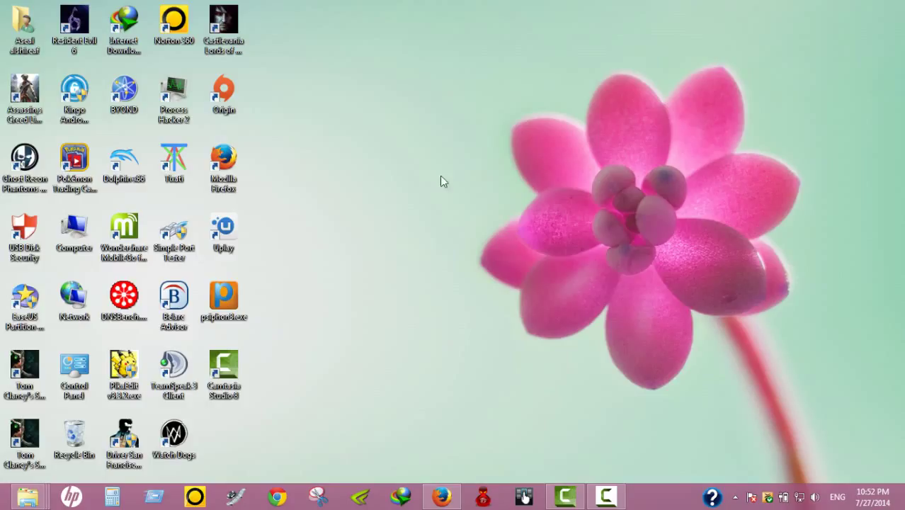
mouse_move(320, 205)
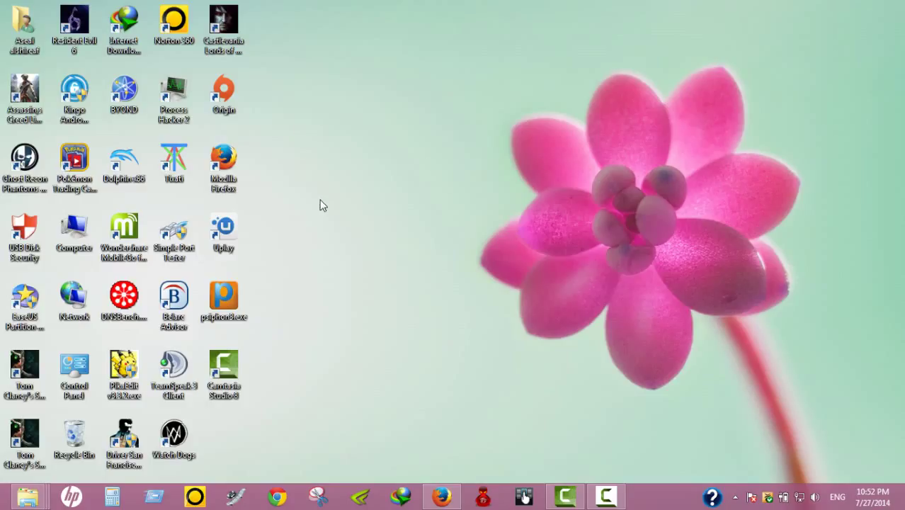
mouse_move(368, 196)
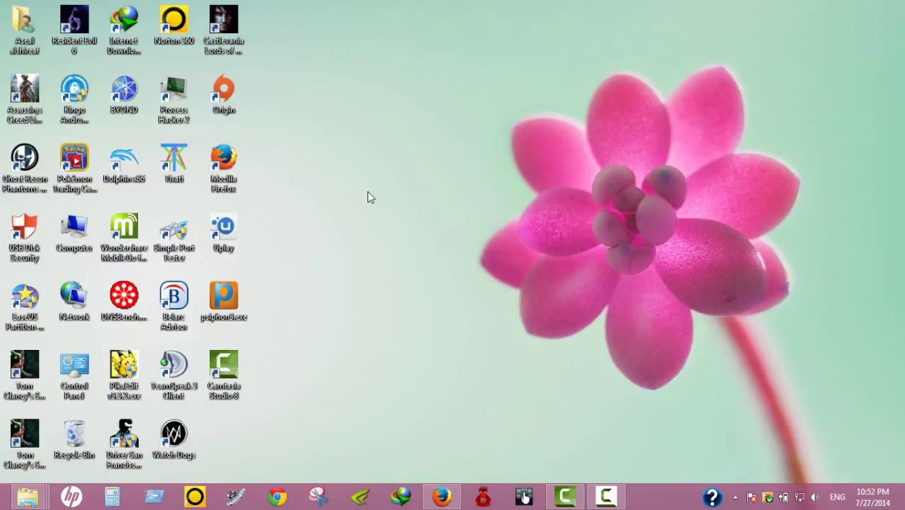
mouse_move(289, 66)
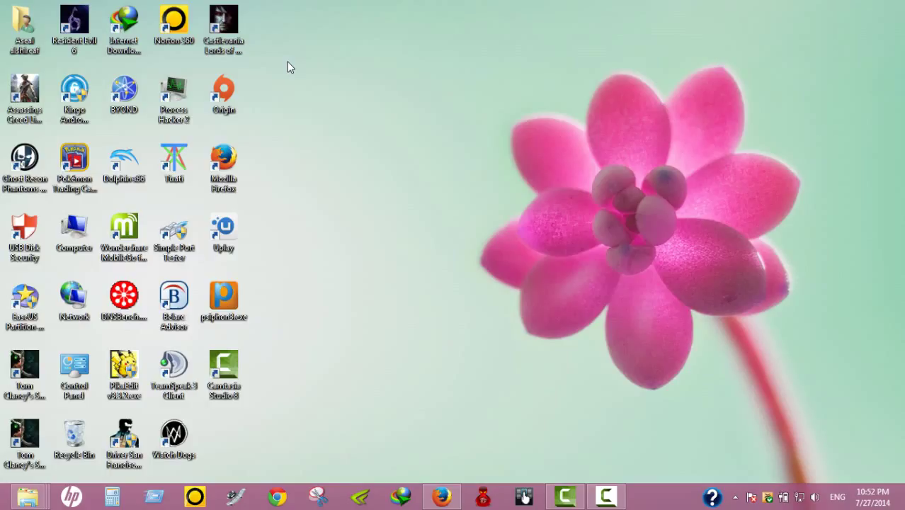
mouse_move(337, 166)
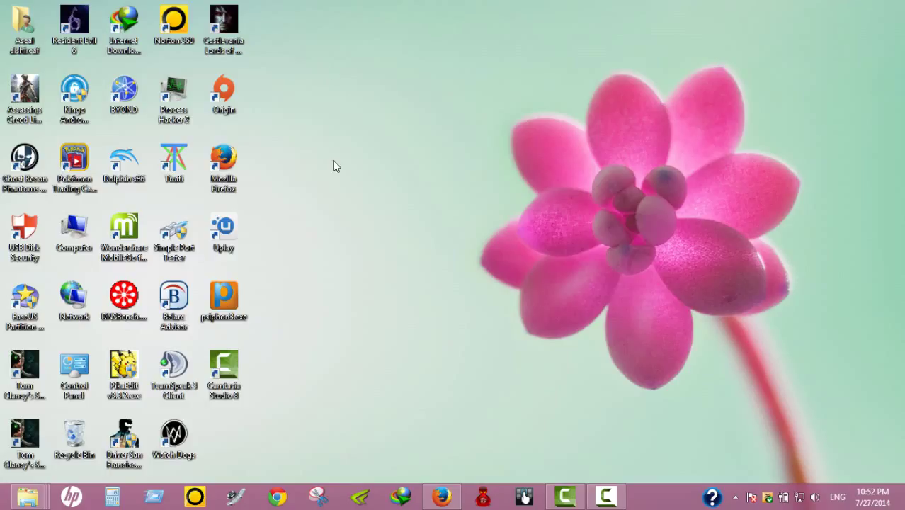